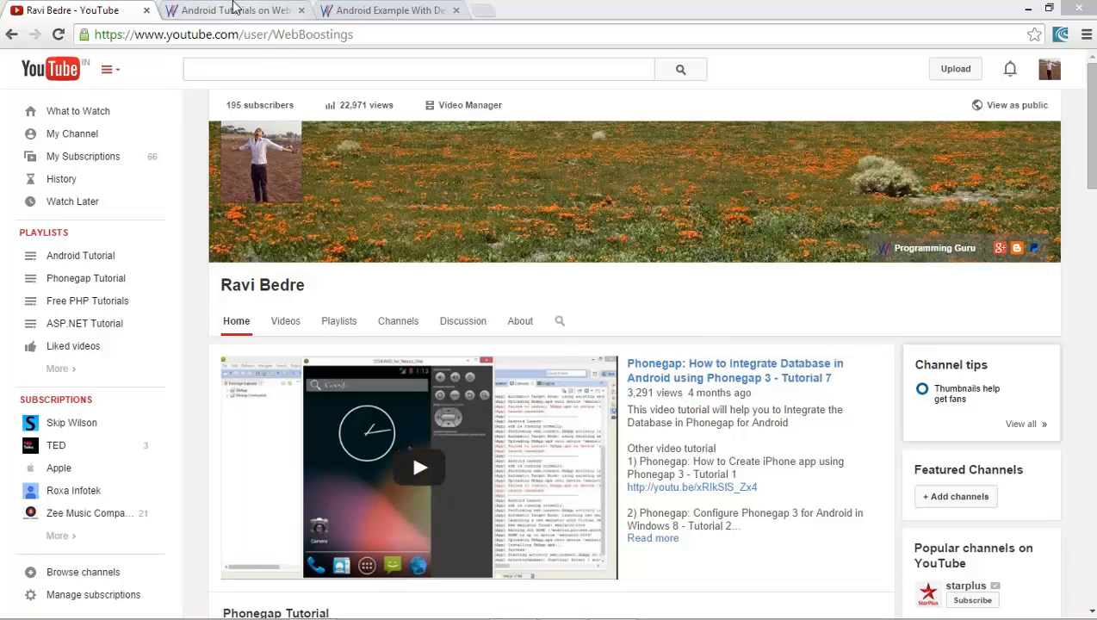
Browse the Android tutorials list to the WebView Example and review its layout XML and Java code
left_click(233, 10)
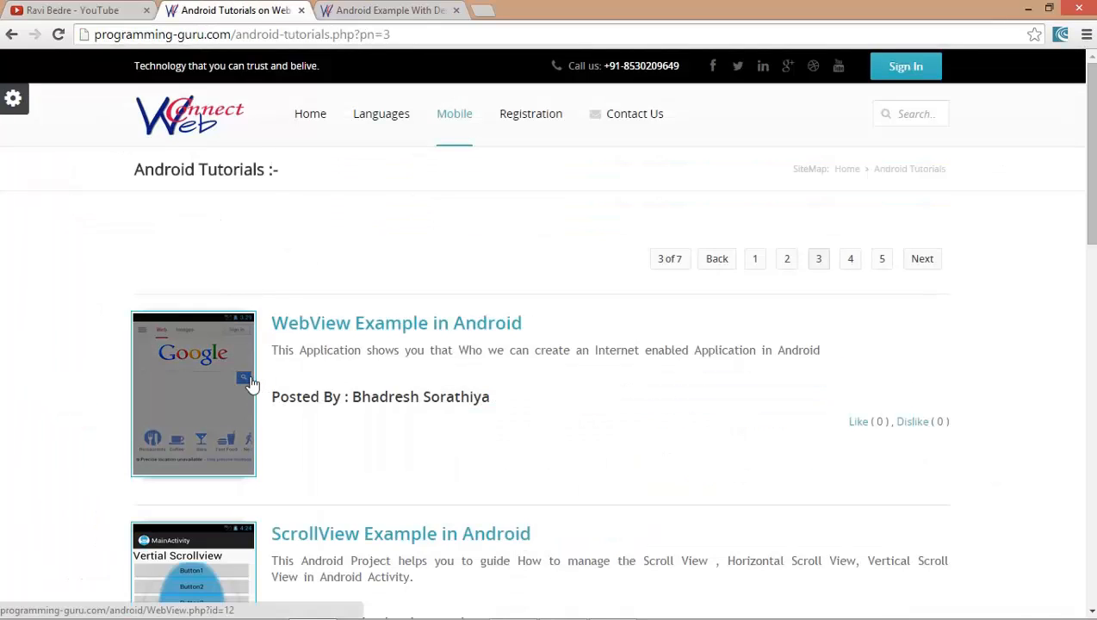
mouse_move(250, 383)
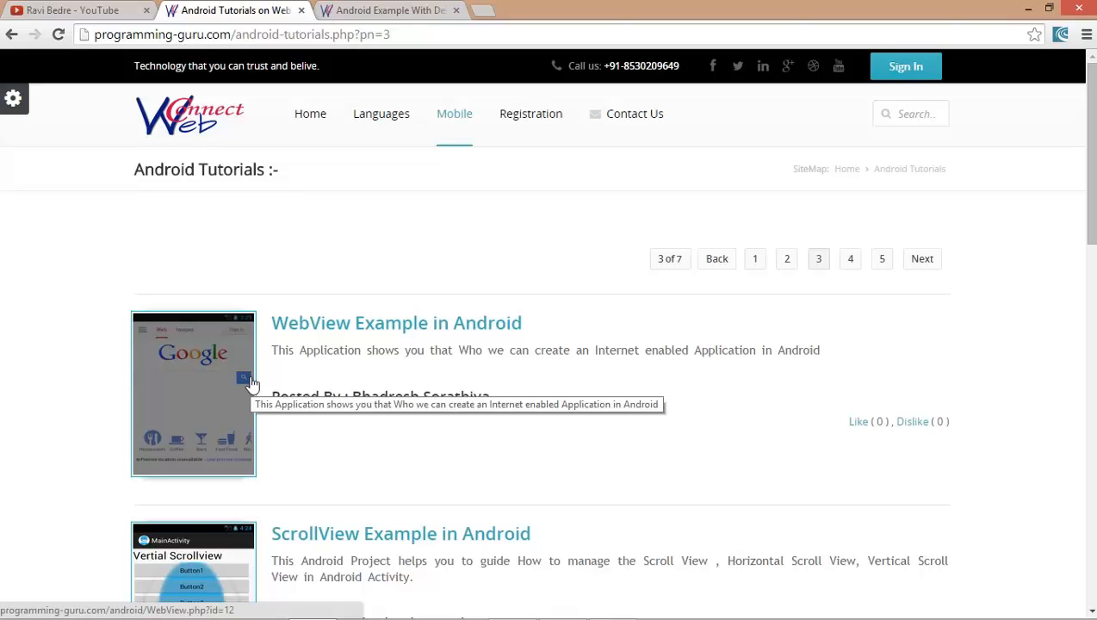
mouse_move(145, 248)
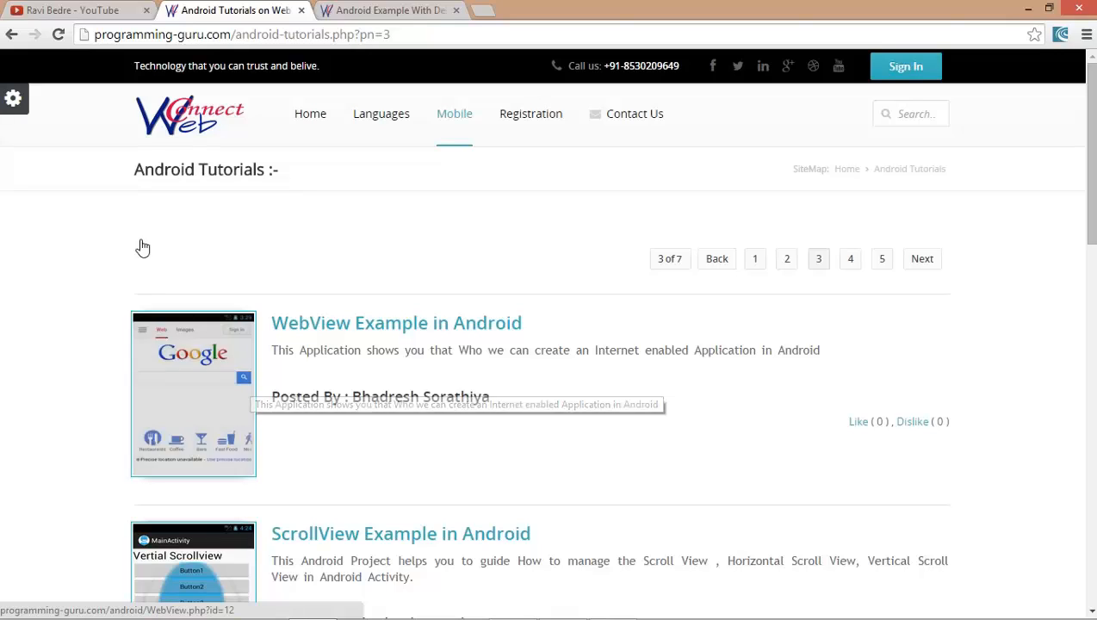
mouse_move(129, 273)
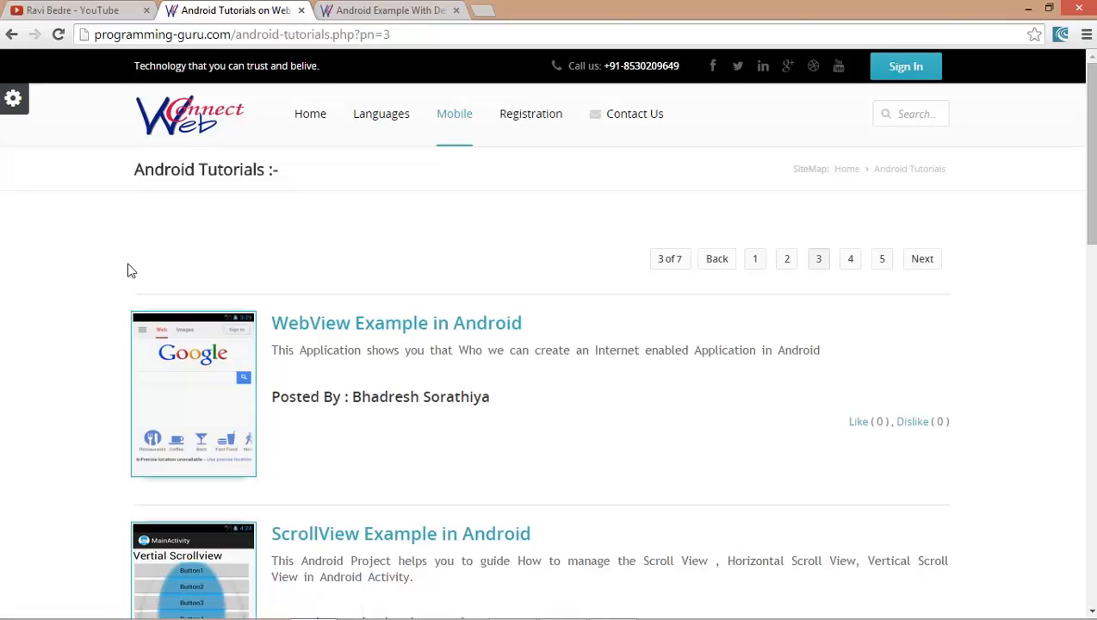
mouse_move(128, 272)
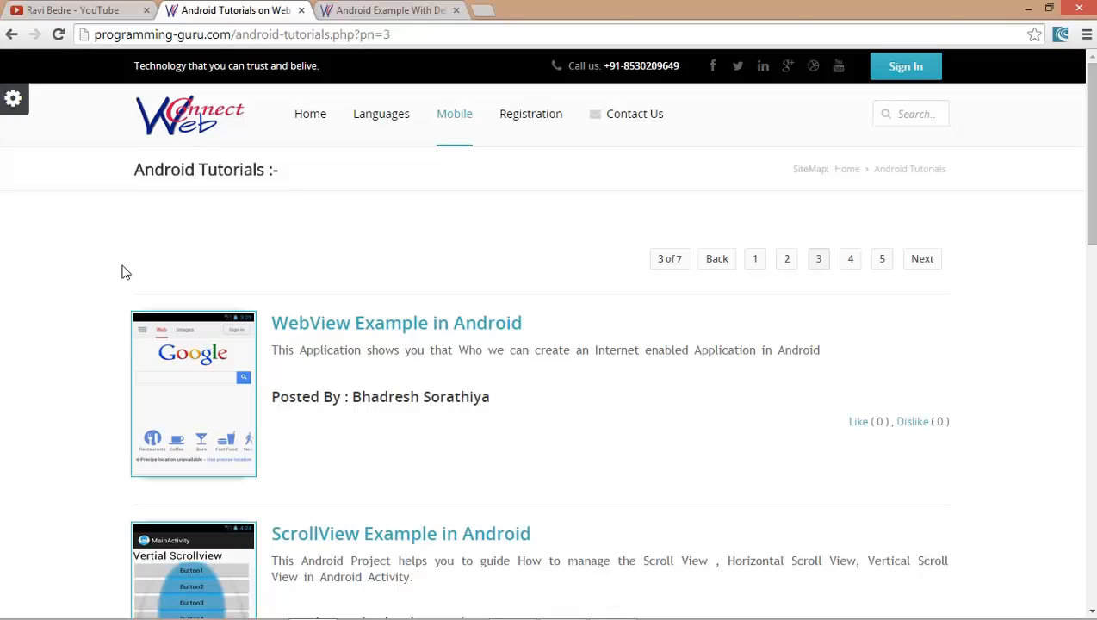
scroll("down", 3)
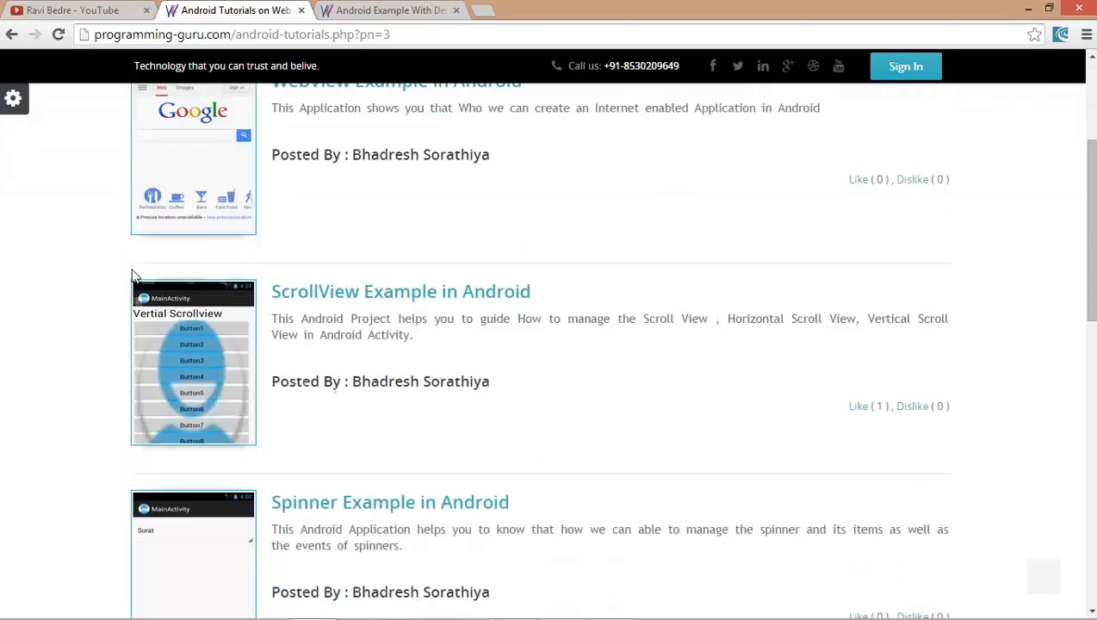
left_click(396, 81)
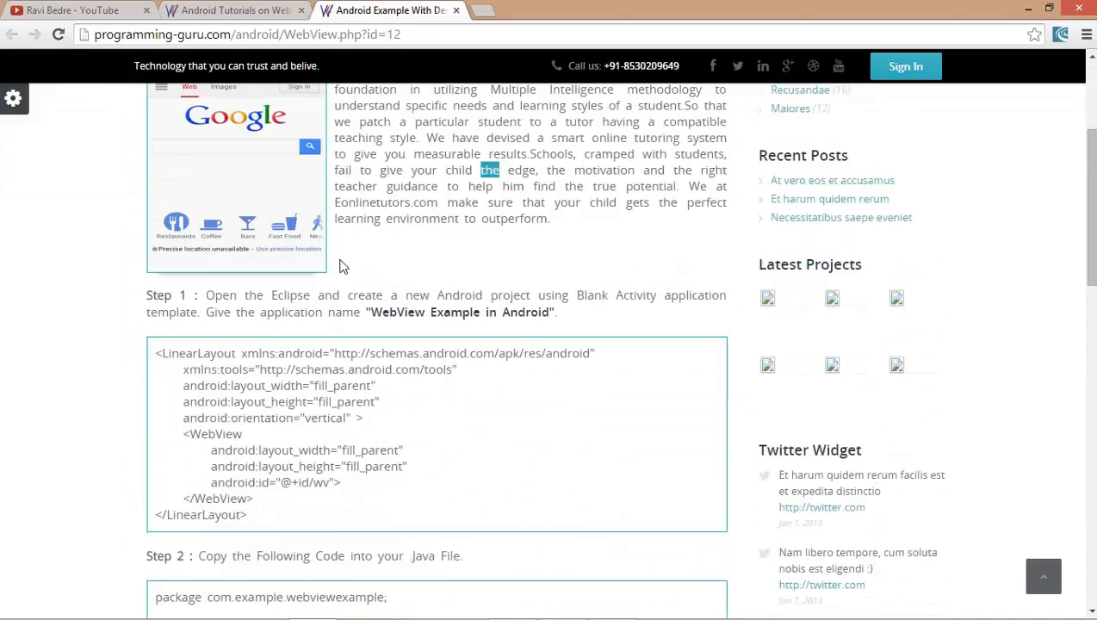
scroll("down", 3)
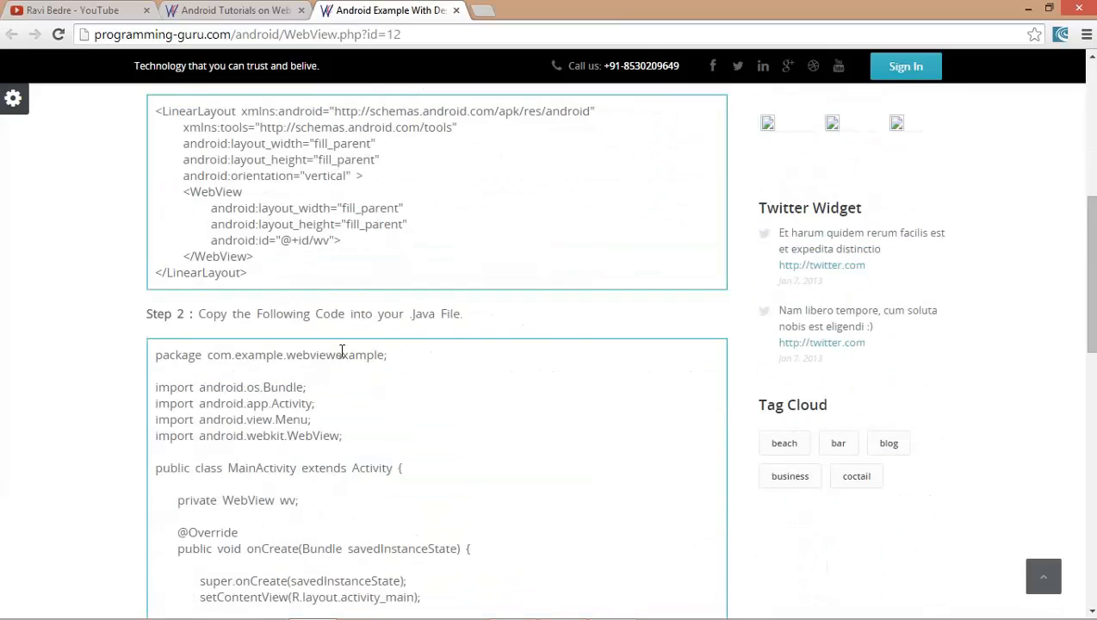
scroll("down", 3)
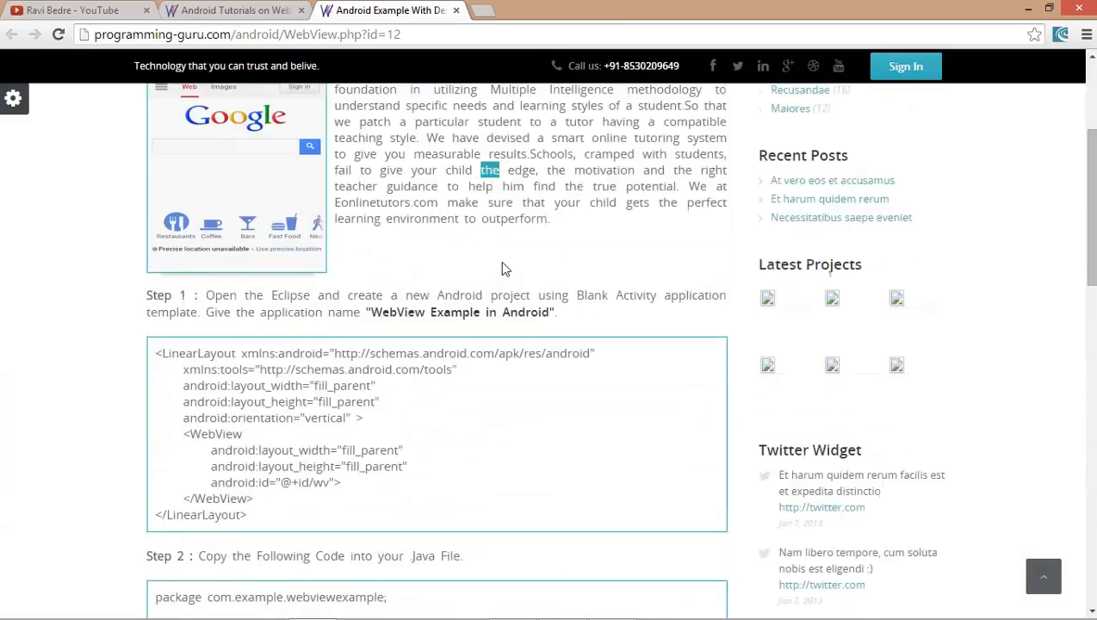
left_click(233, 10)
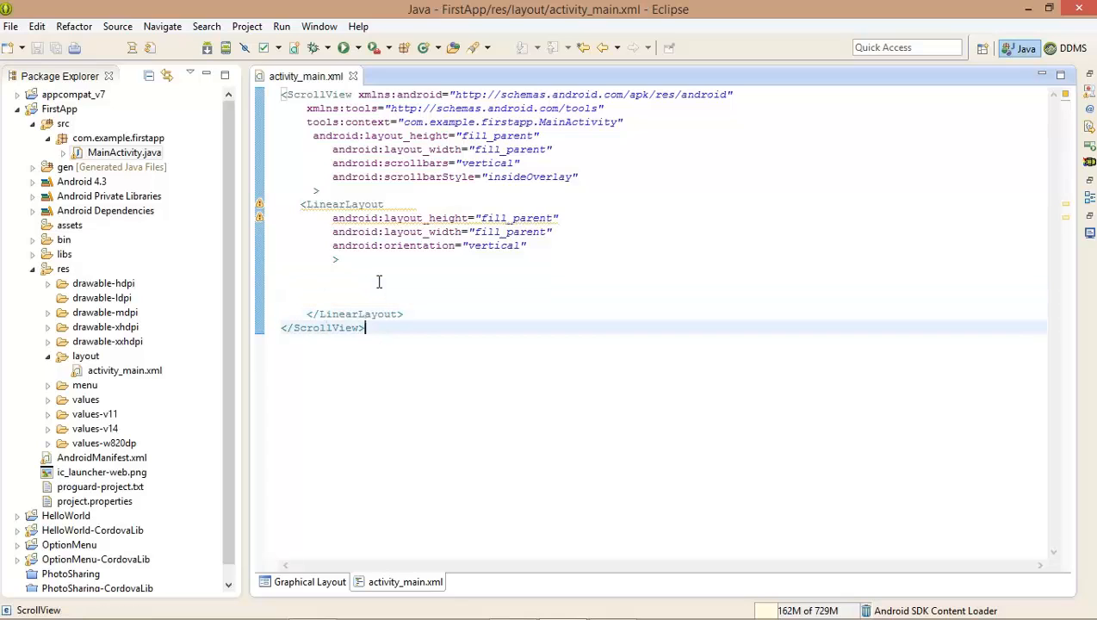
Insert <WebView android:id="@+id/webViewControl"> filling parent height and width inside the LinearLayout, then save
left_click(379, 283)
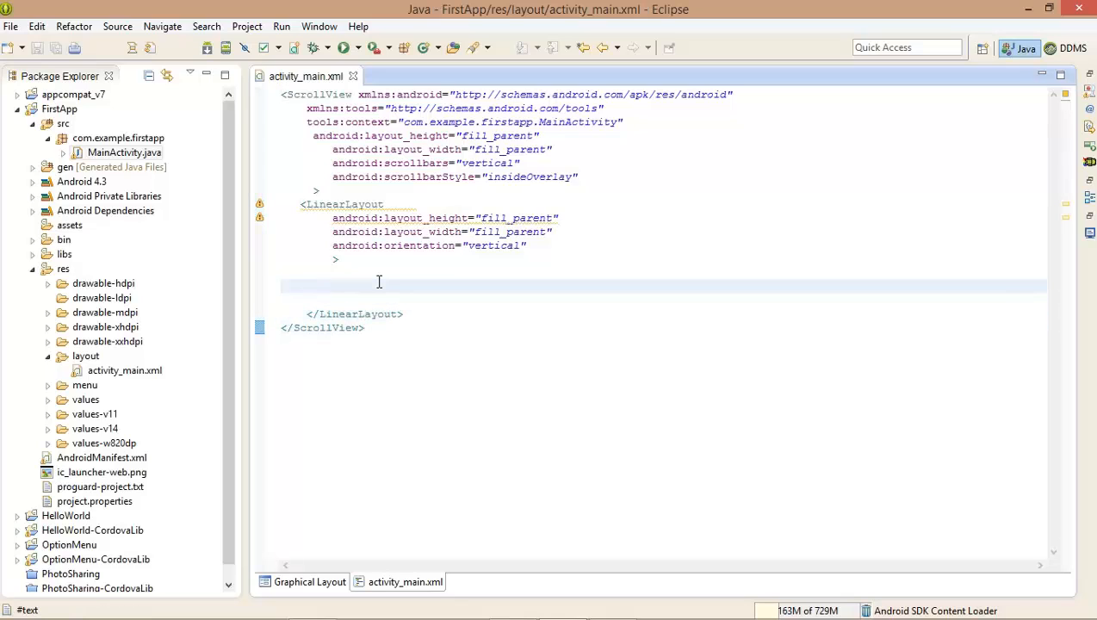
left_click(365, 203)
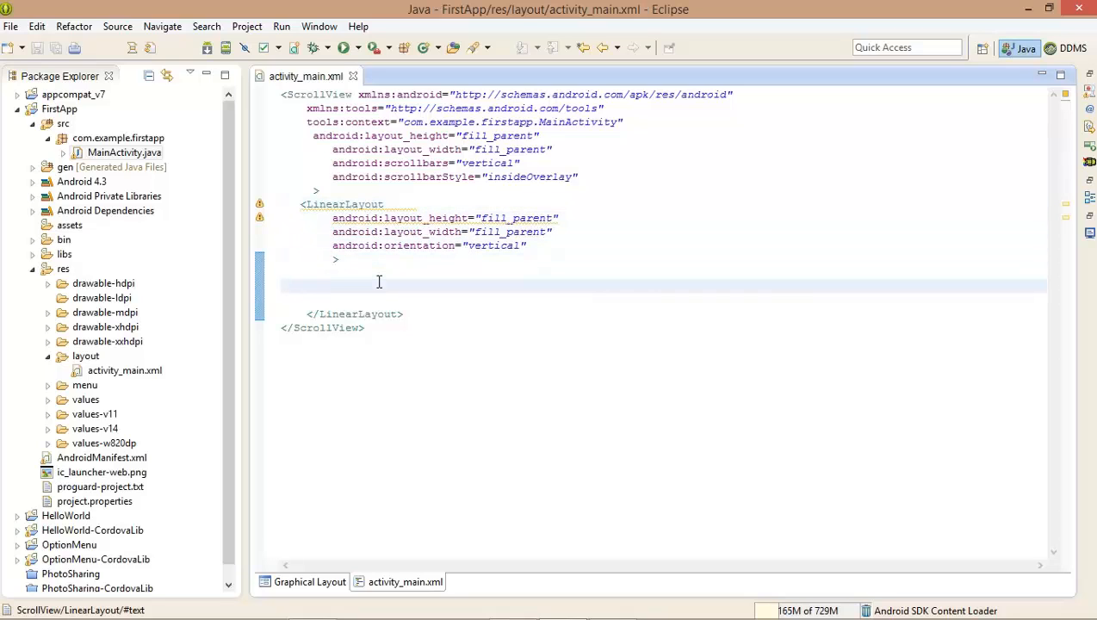
type("<")
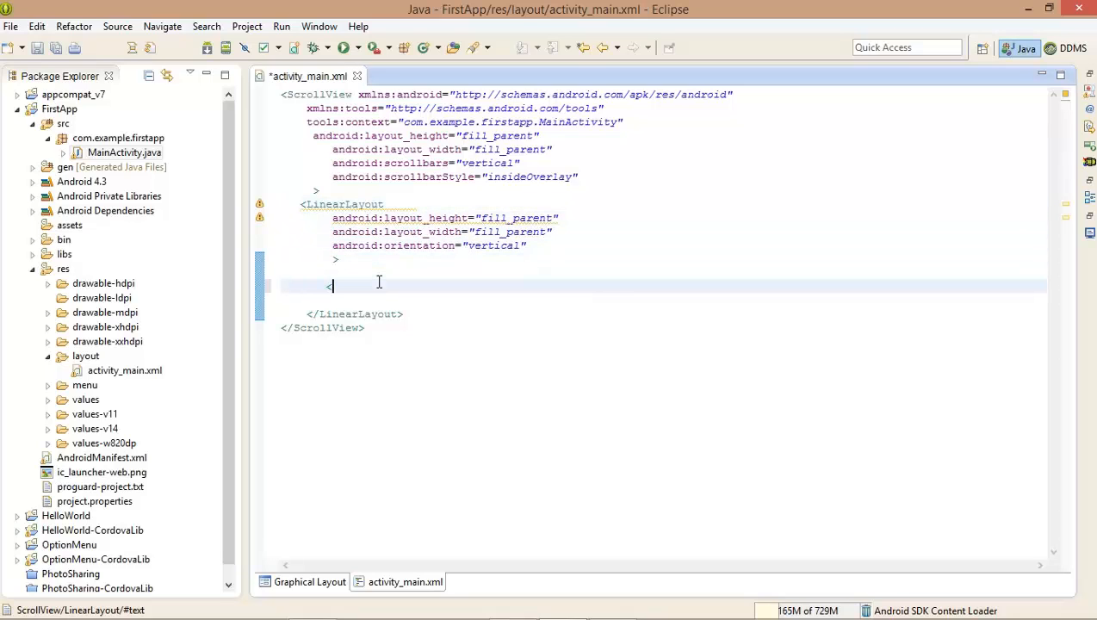
type("WebView")
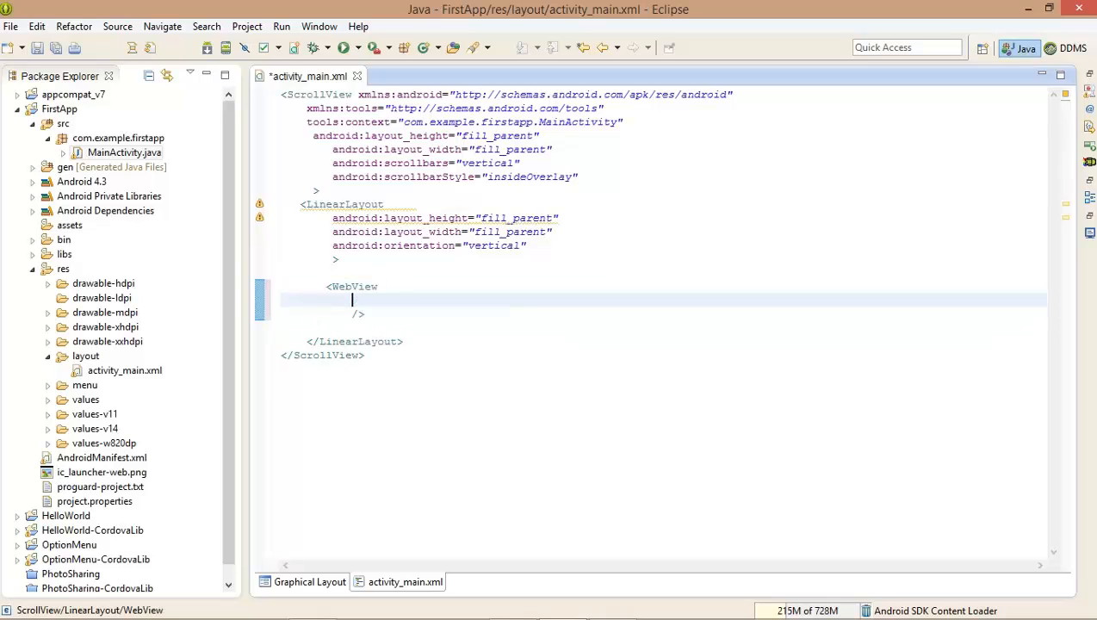
type("android:id=\"\"")
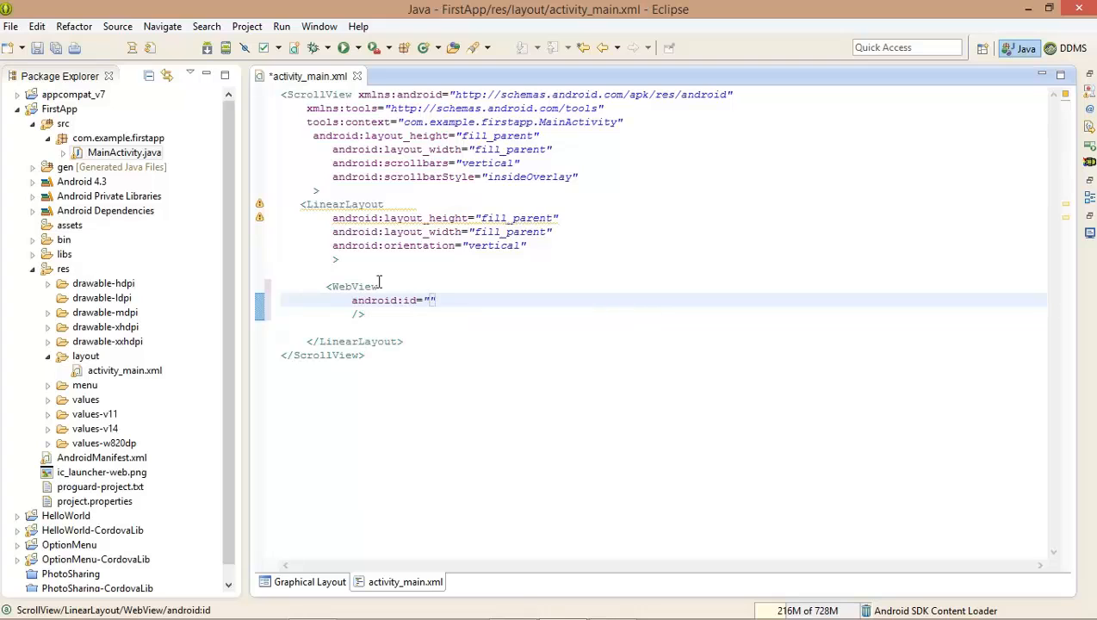
type("@+id/")
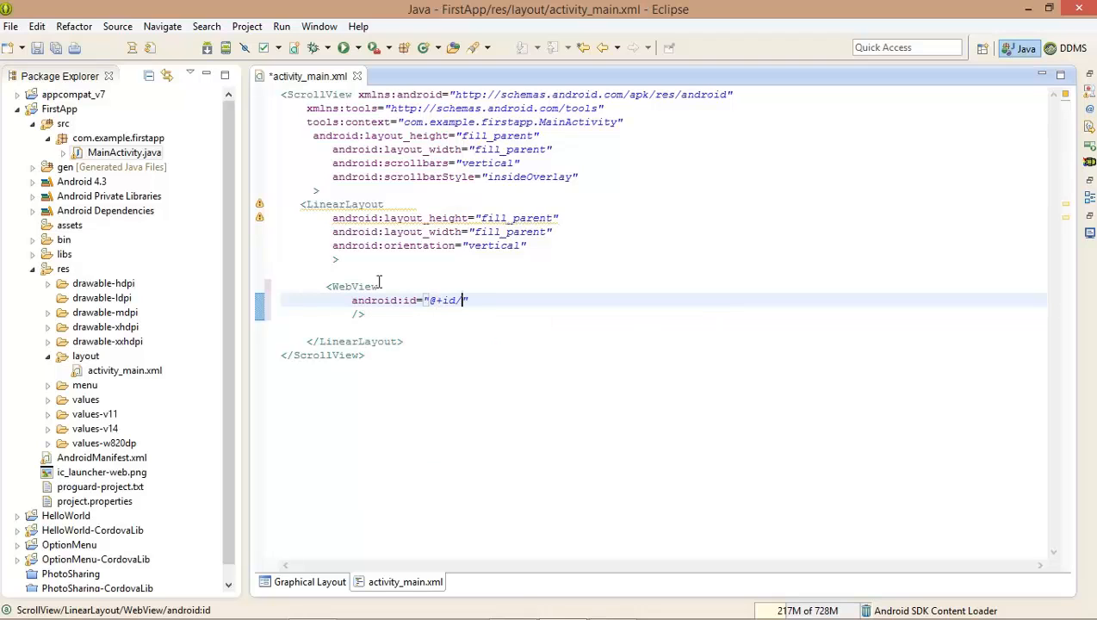
type("webView")
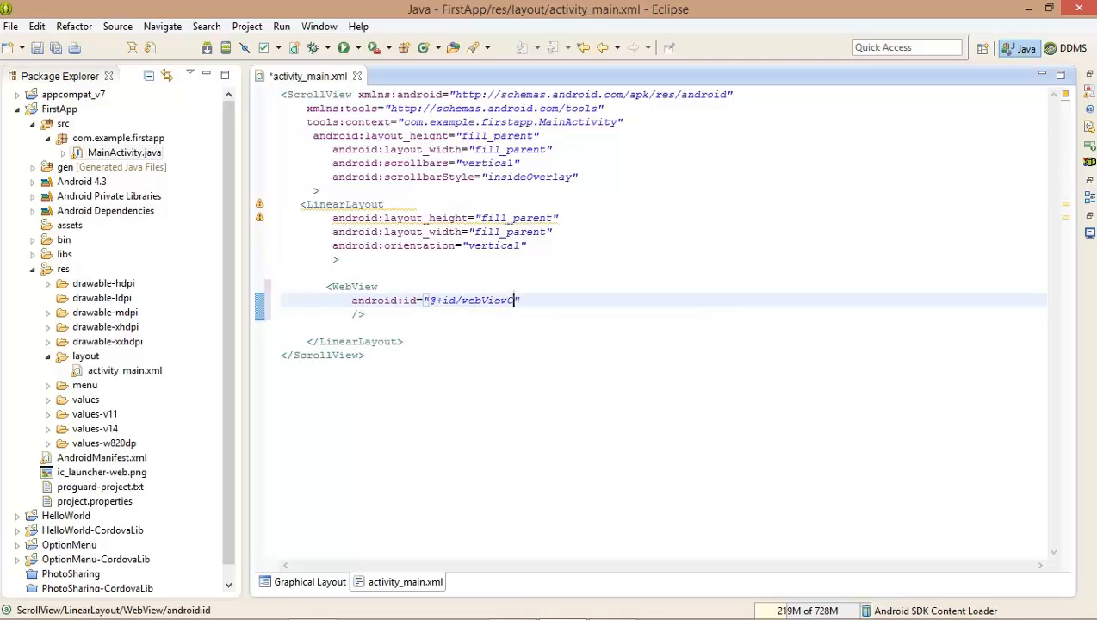
type("Control")
type("android:layout_height=\"fill_parent")
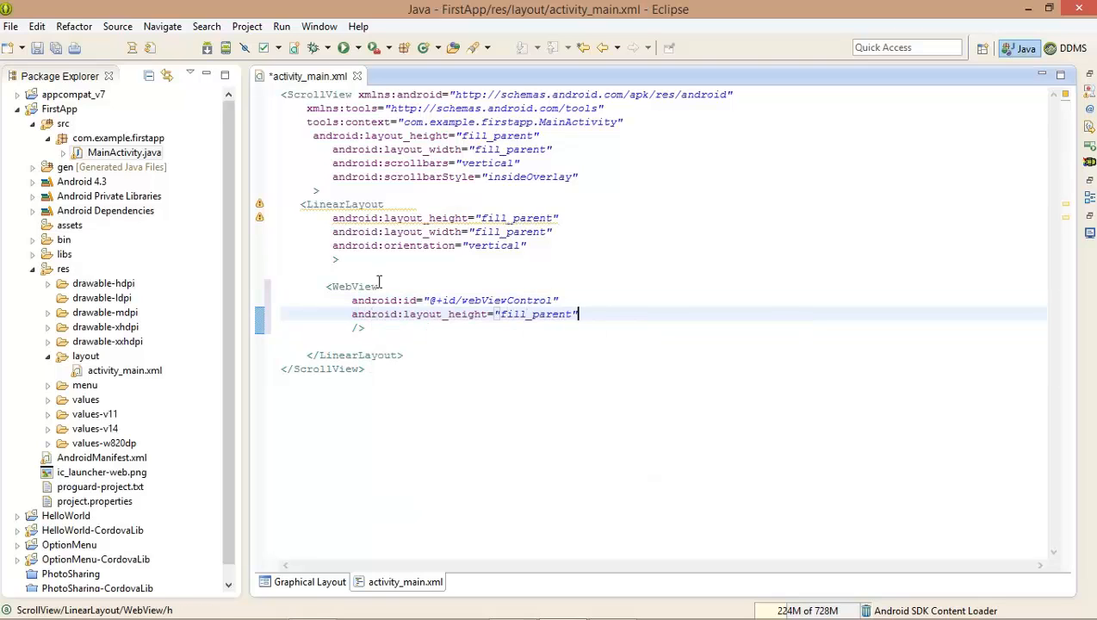
type("width=\"fill_parent")
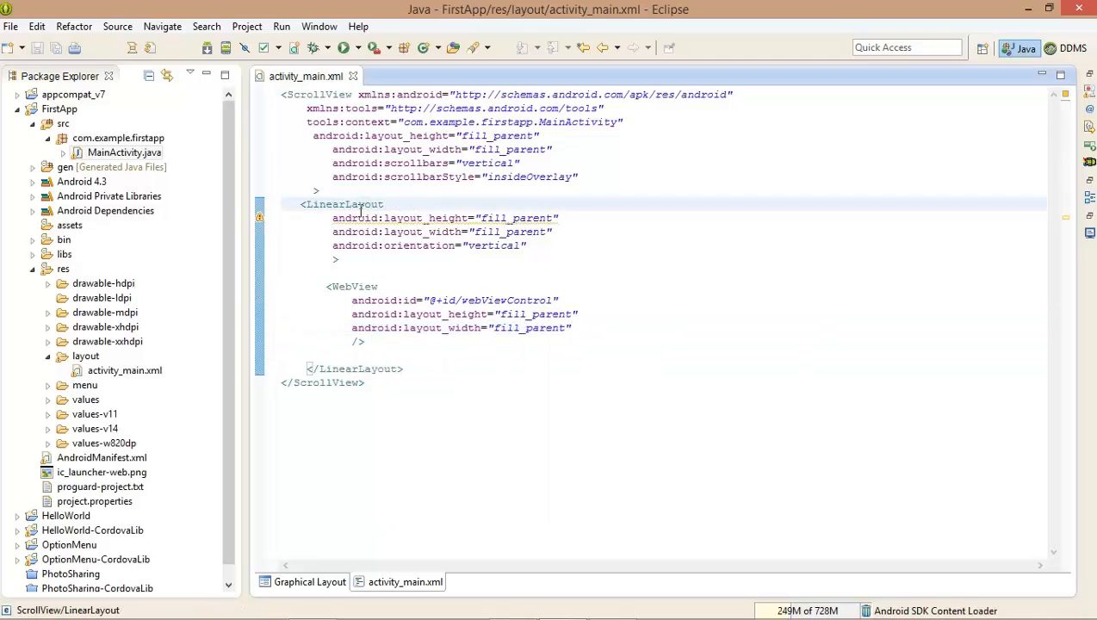
left_click(396, 286)
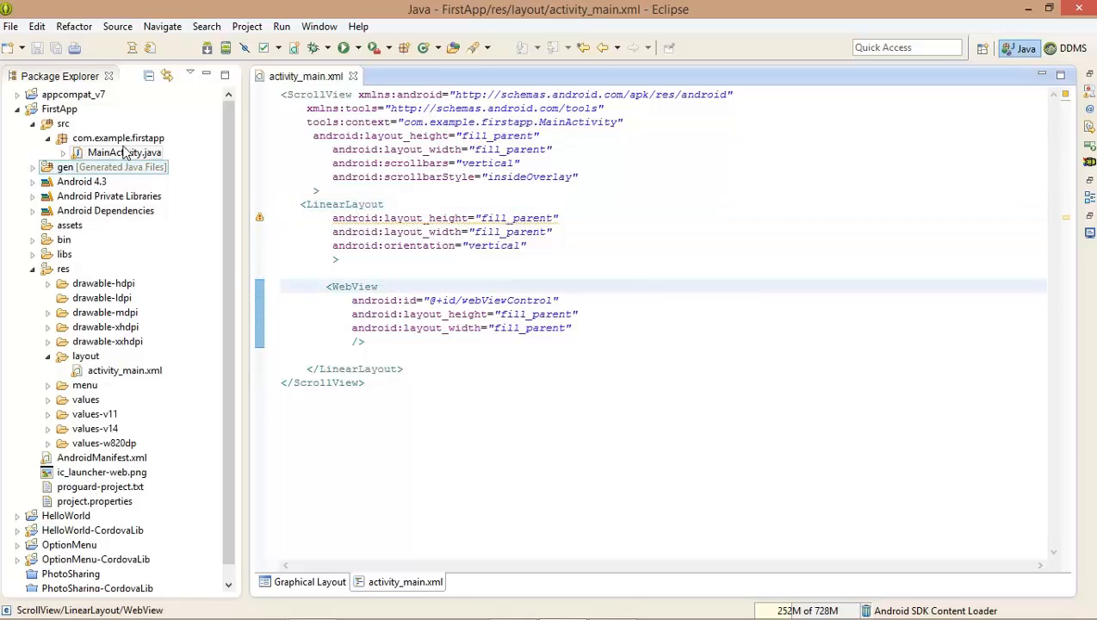
In MainActivity.onCreate add webViewControl = (WebView) findViewById(R.id.webViewControl);
double_click(124, 152)
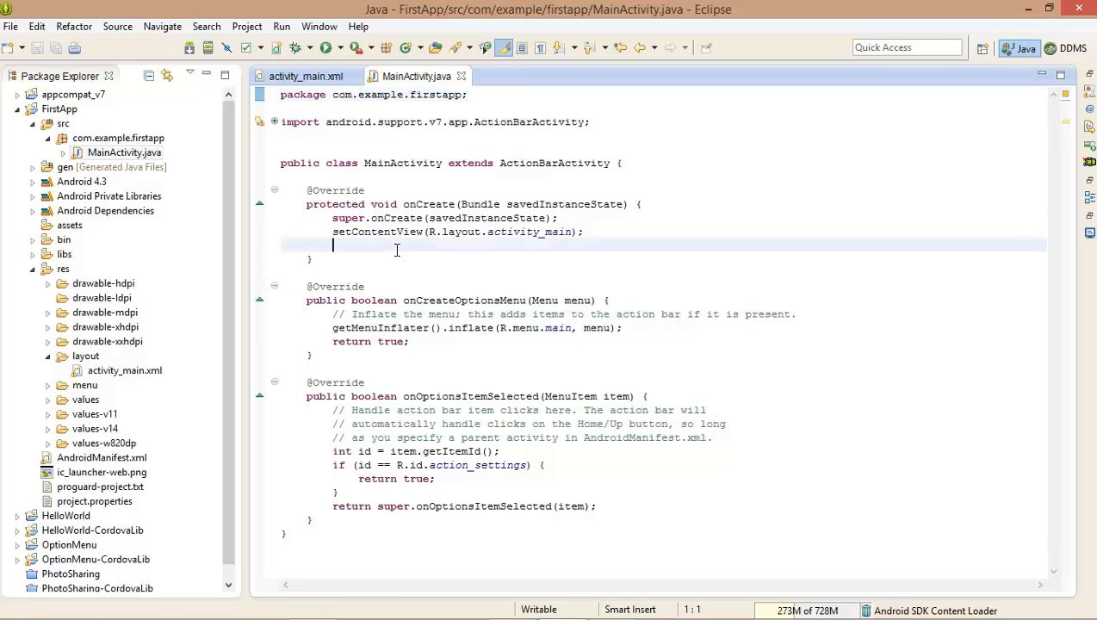
key("enter")
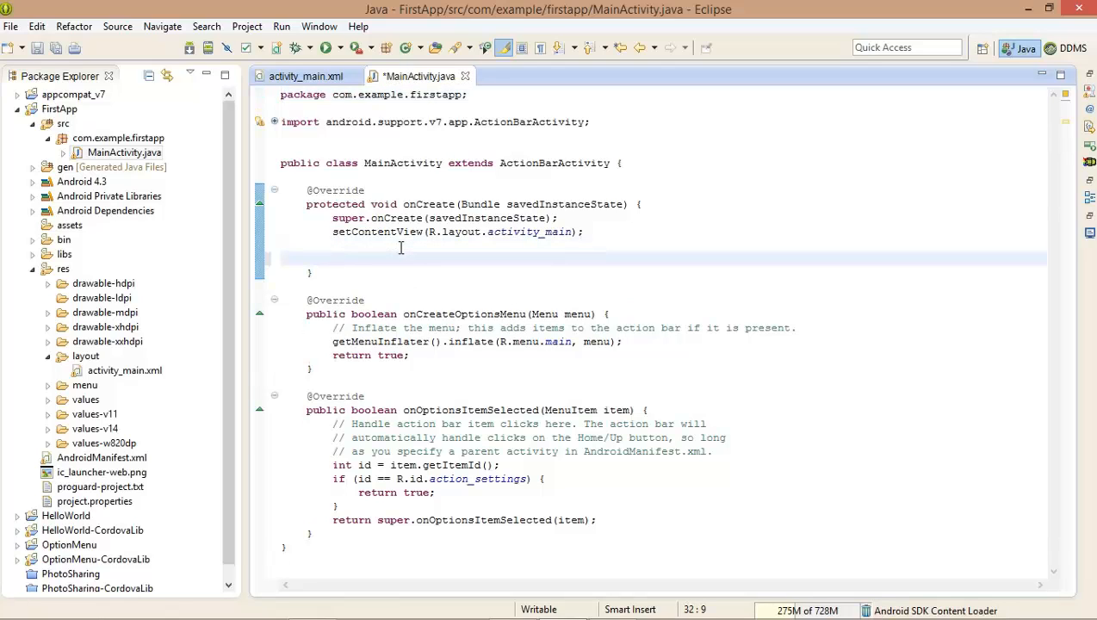
type("web")
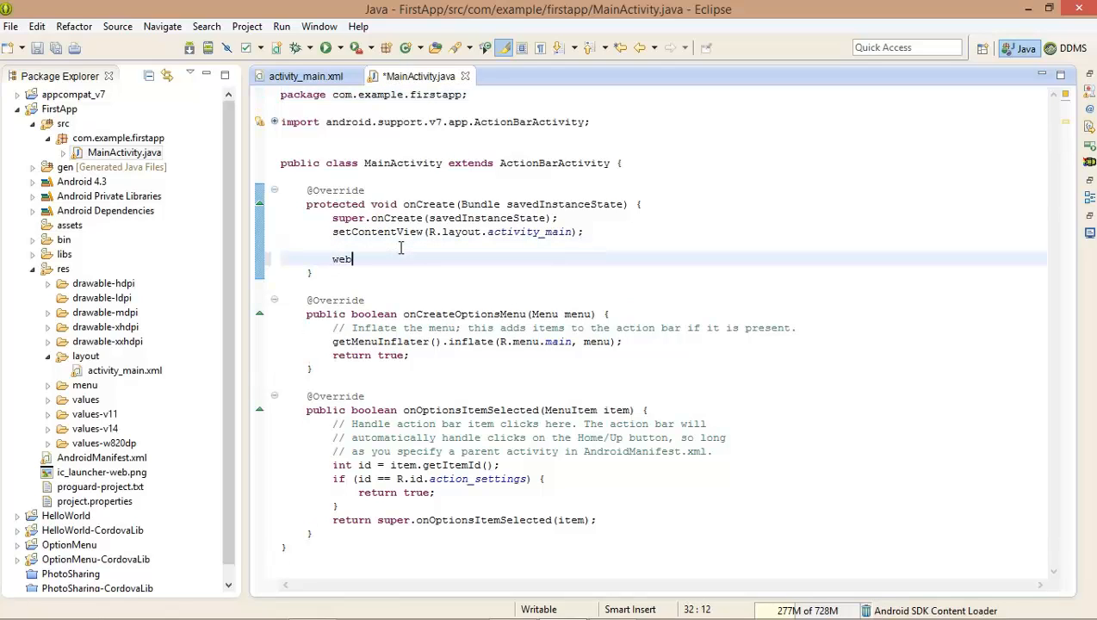
type("ViewControl =")
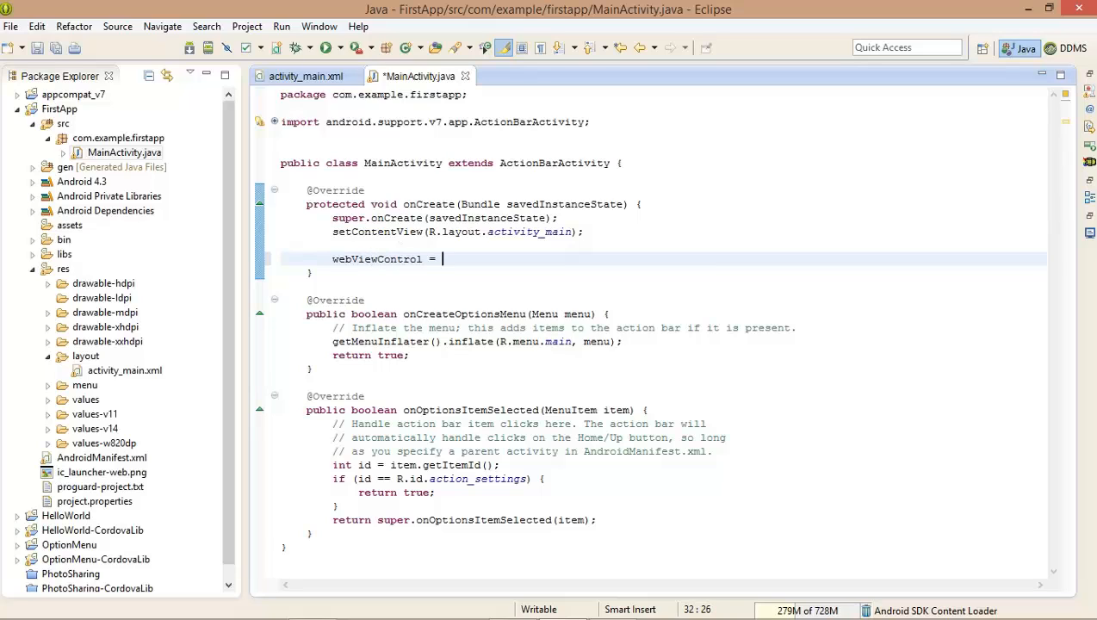
type("(Web")
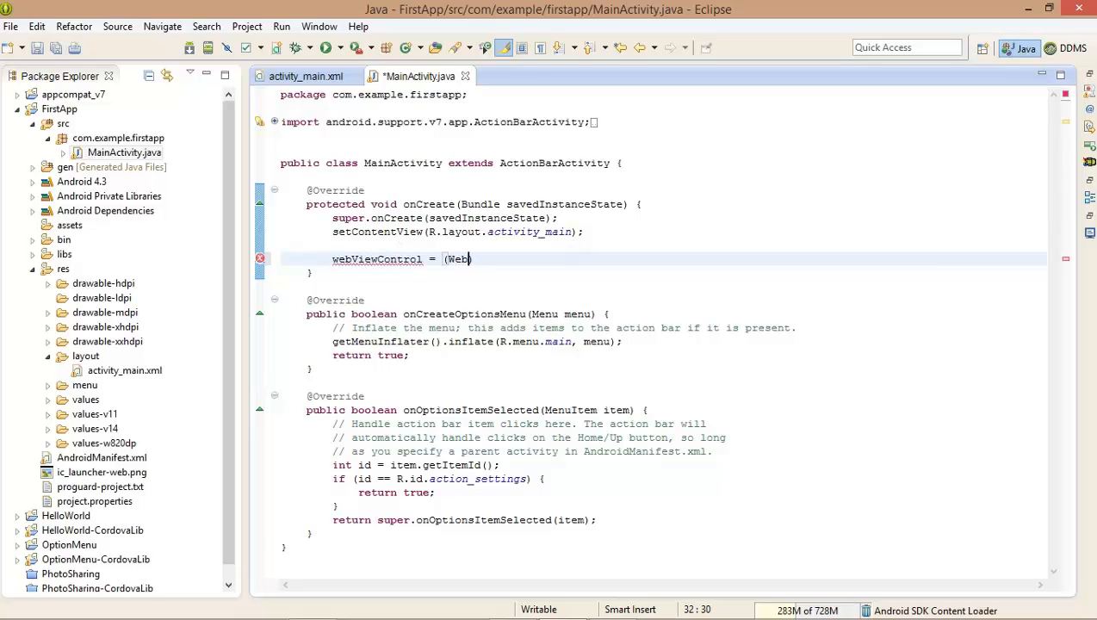
type("View)")
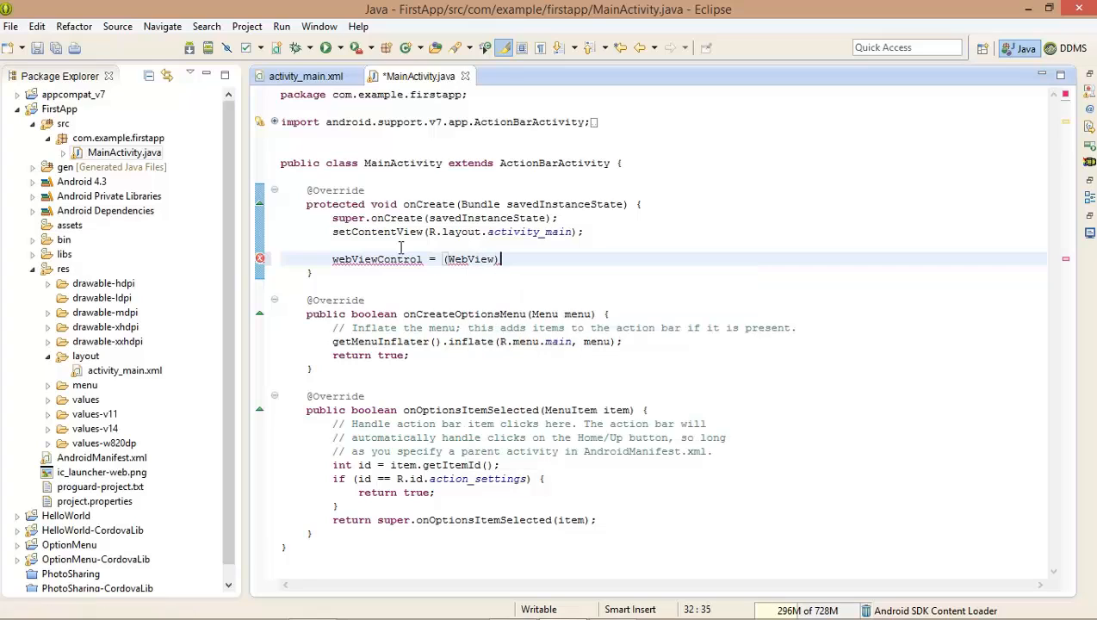
type("fid")
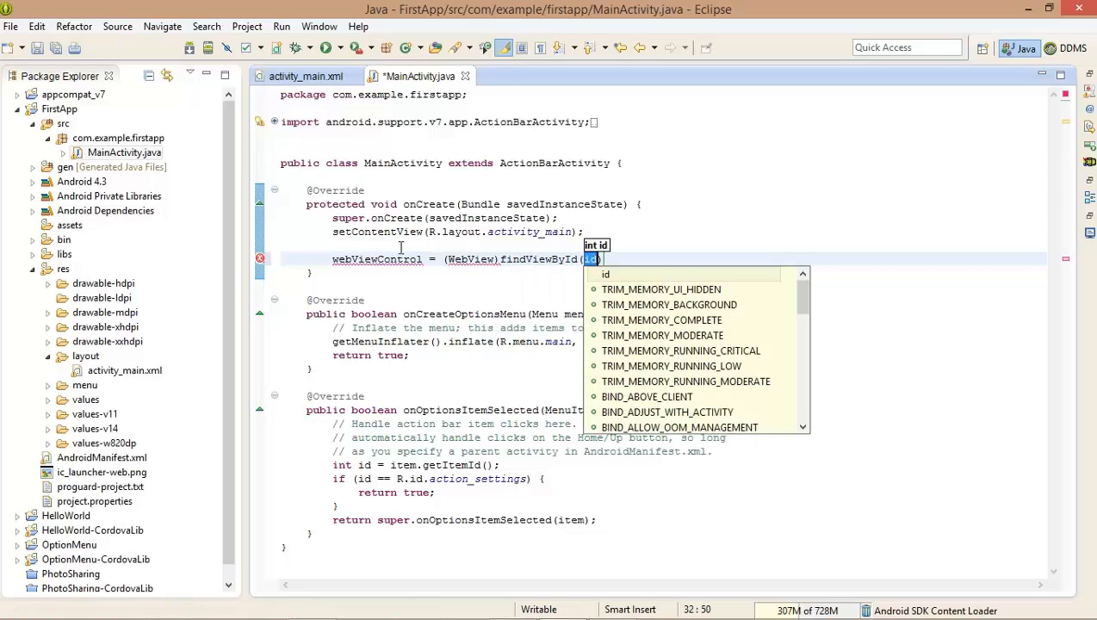
type("R.")
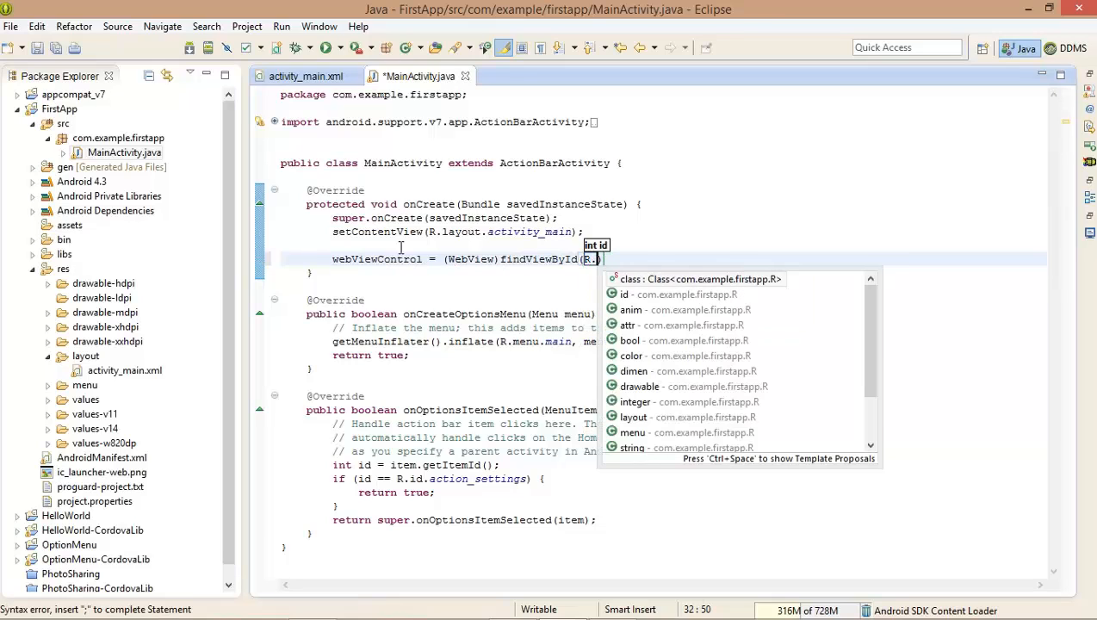
type("id.webViewControl")
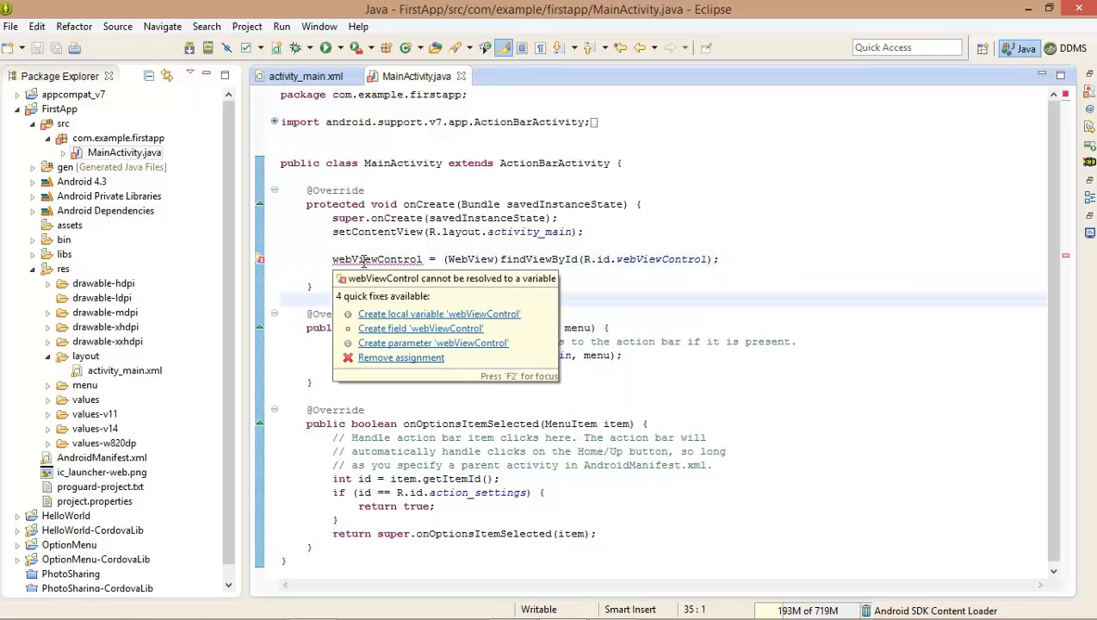
left_click(421, 328)
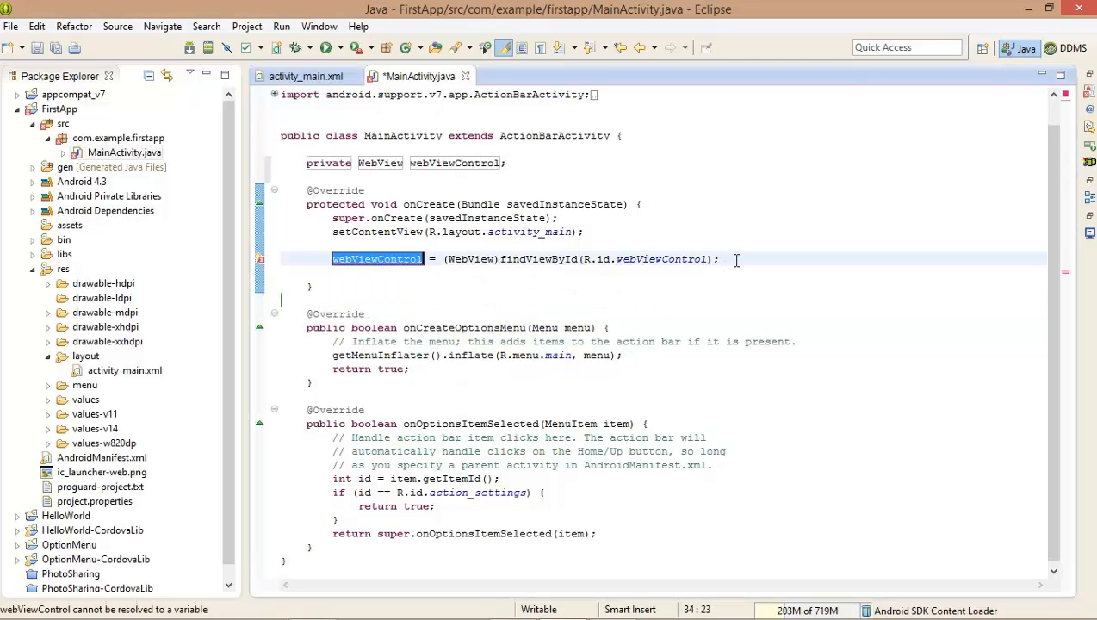
type("webViewControl.")
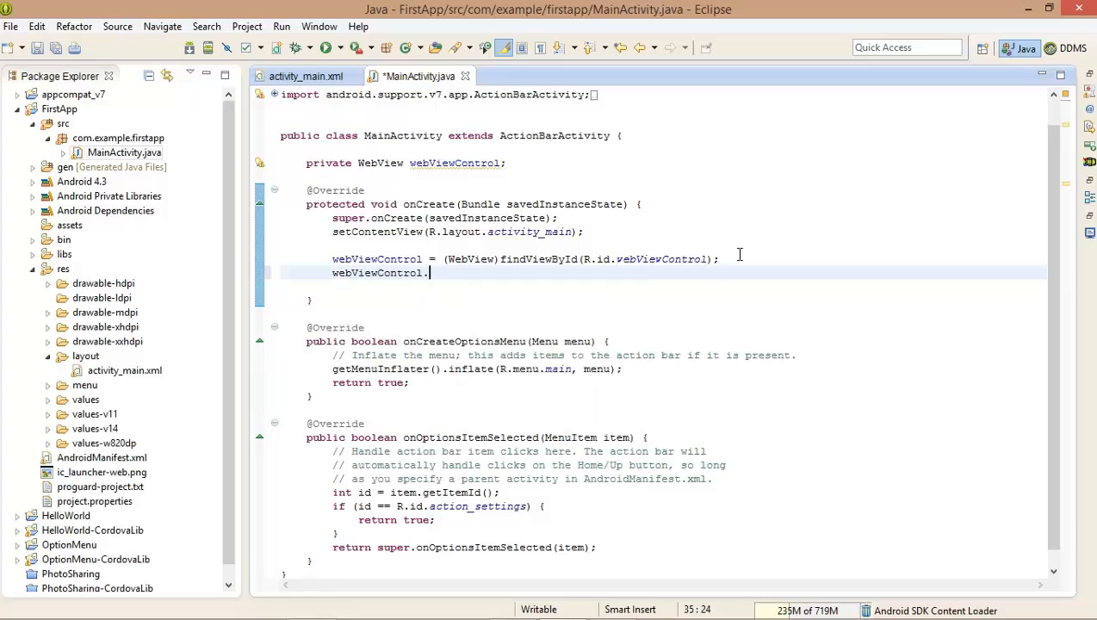
type("load")
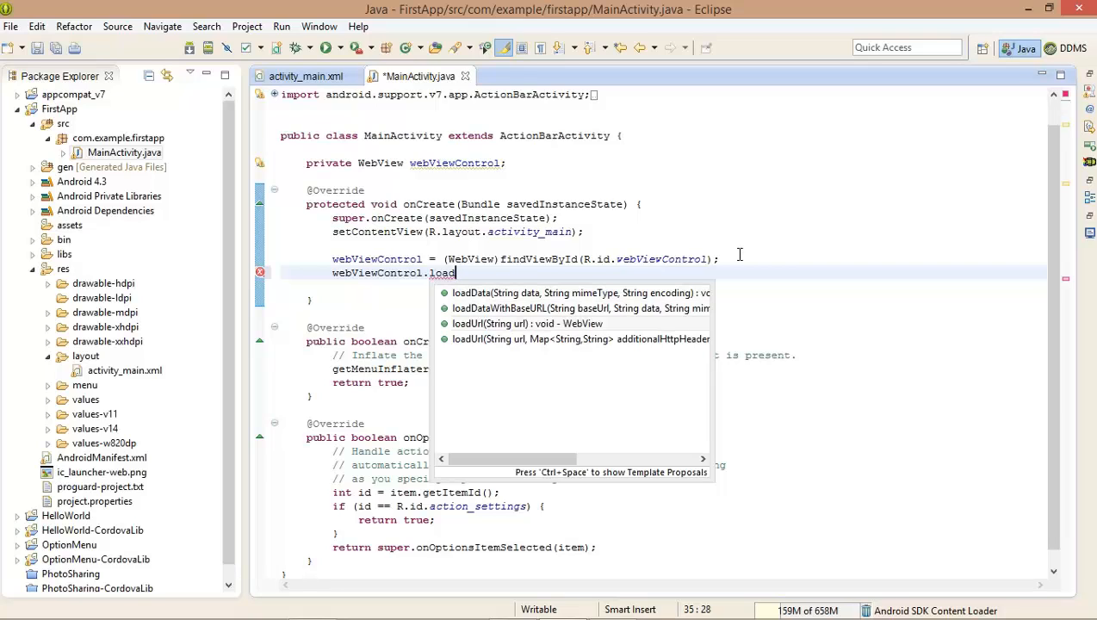
left_click(527, 324)
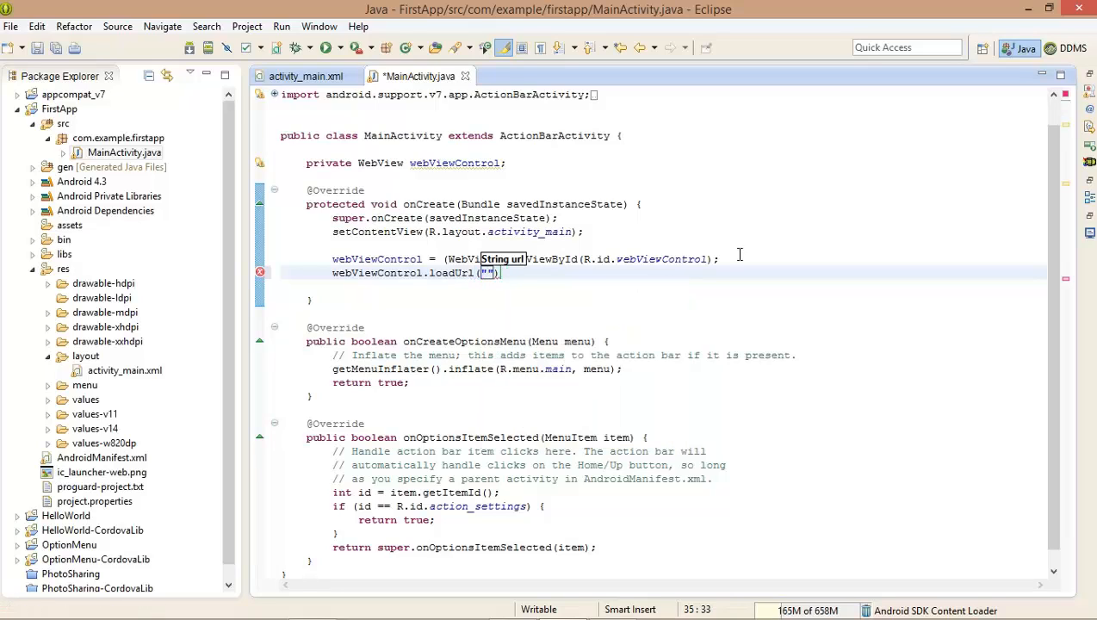
type("http://g")
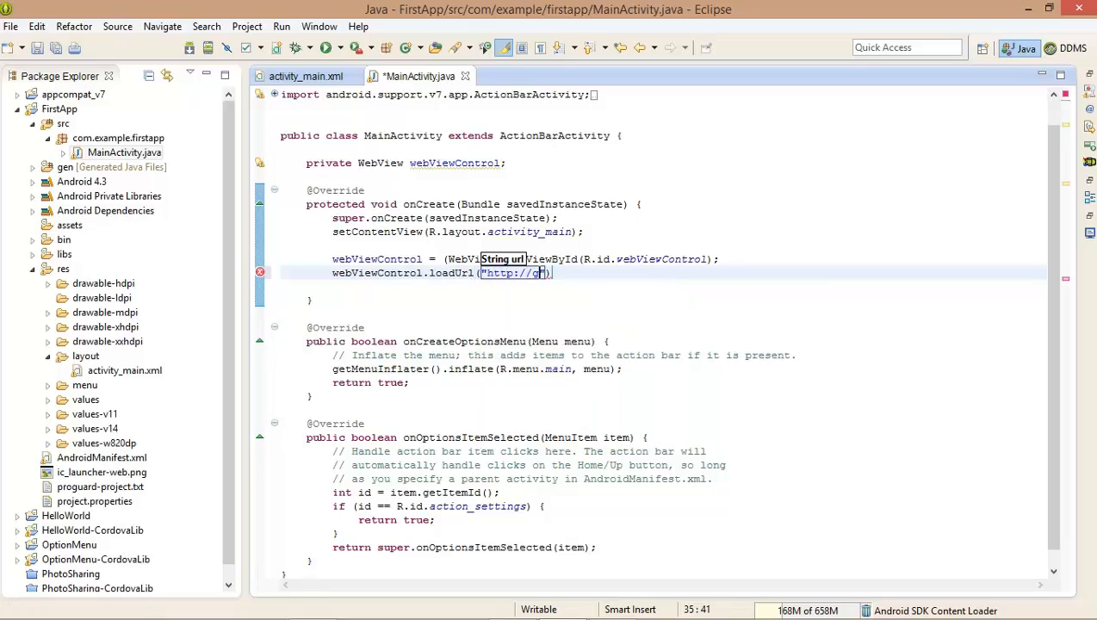
type("oogle.com")
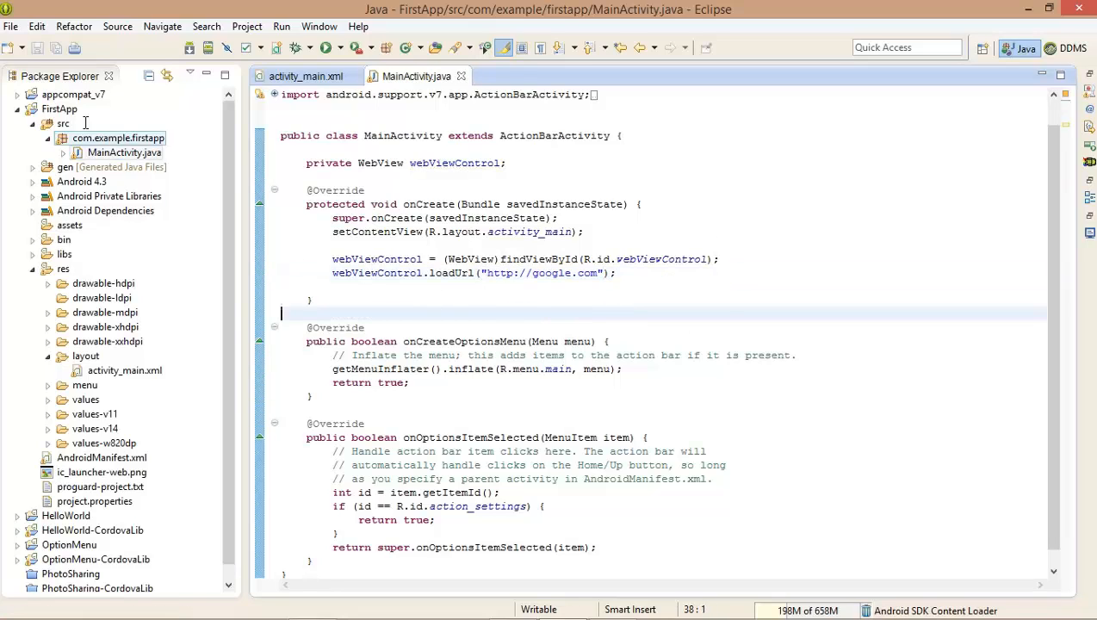
Run the FirstApp project as an Android Application from the project's context menu
right_click(59, 109)
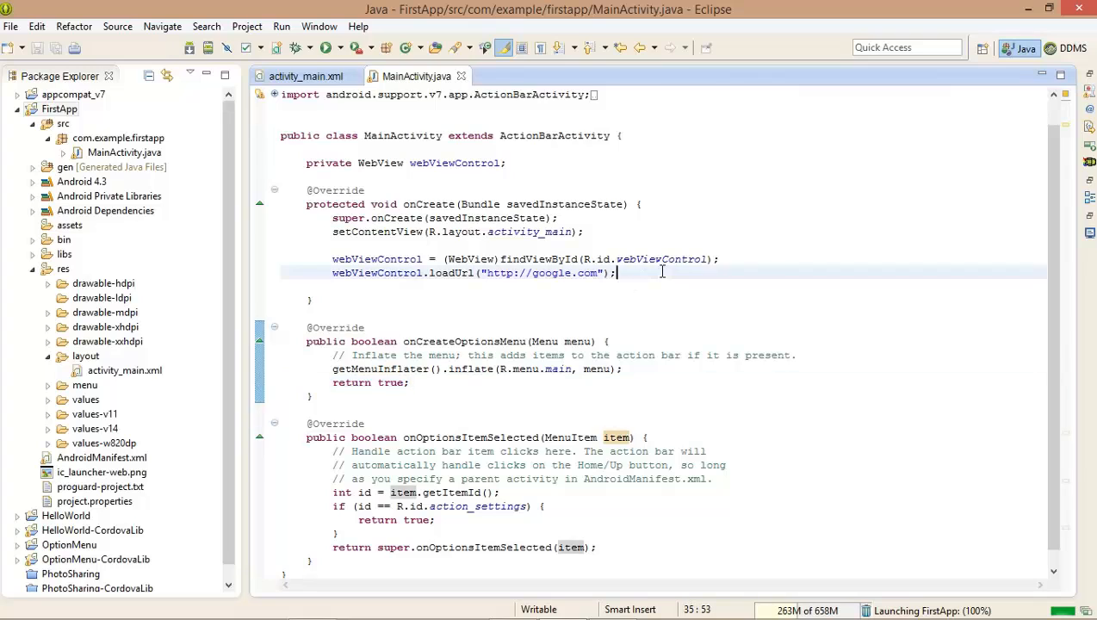
Start webViewControl. on a new line and browse content assist for goBack and canGoBack
type("webViewControl")
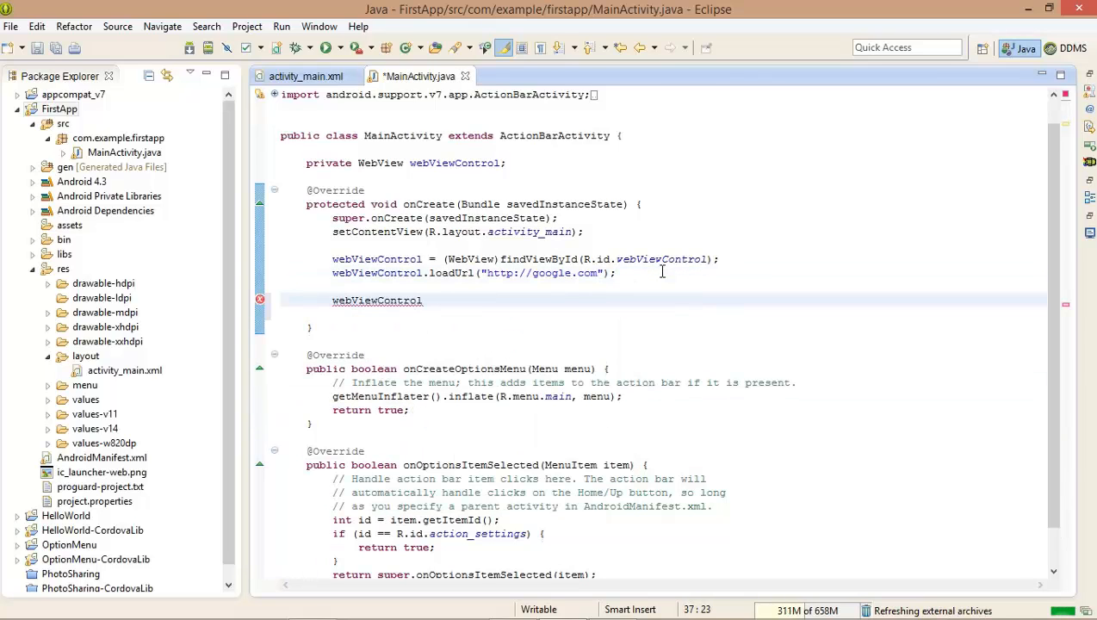
type(".")
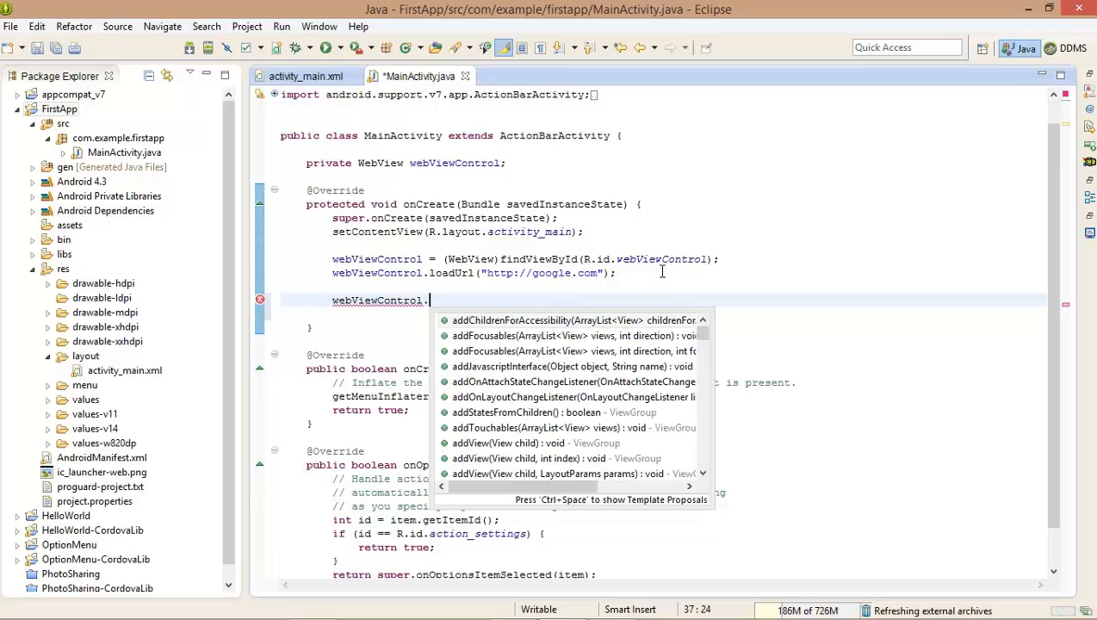
type("gob")
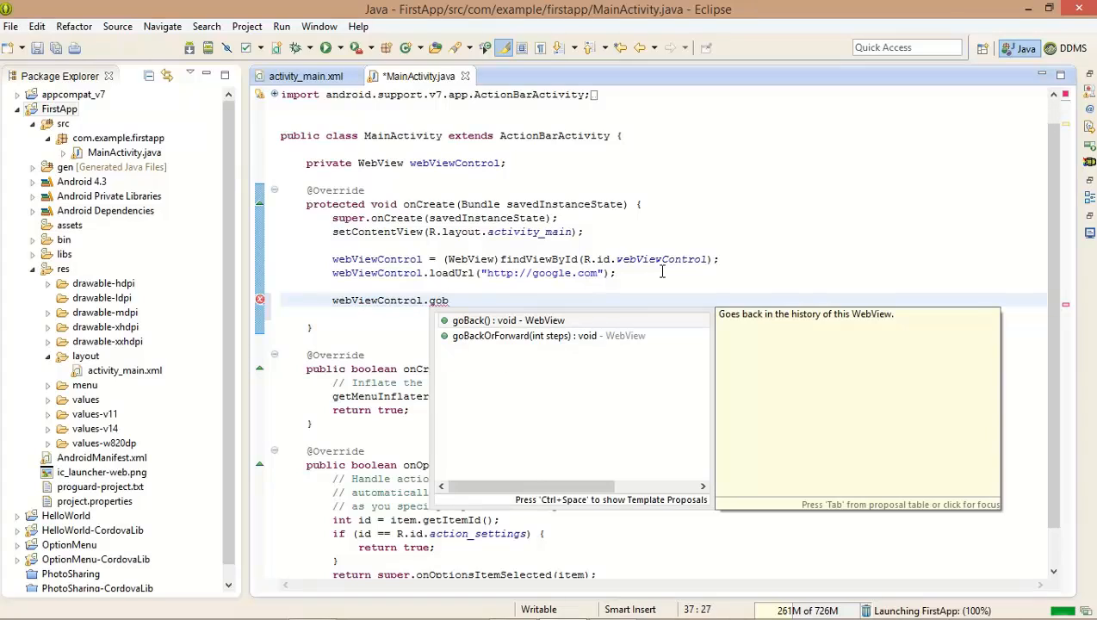
key("BackSpace")
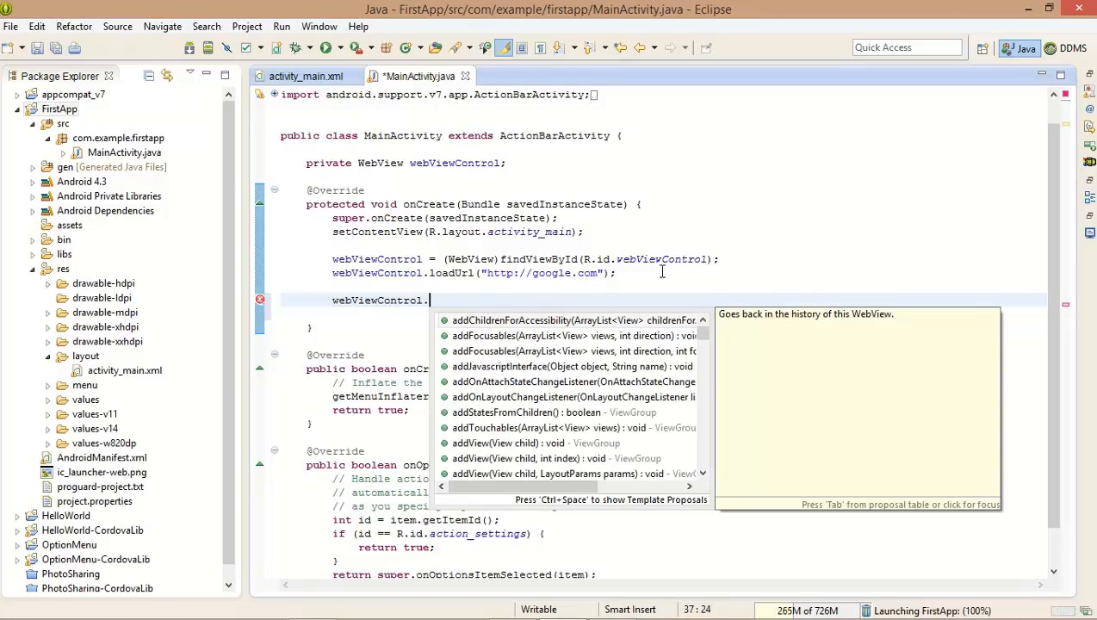
type("cango")
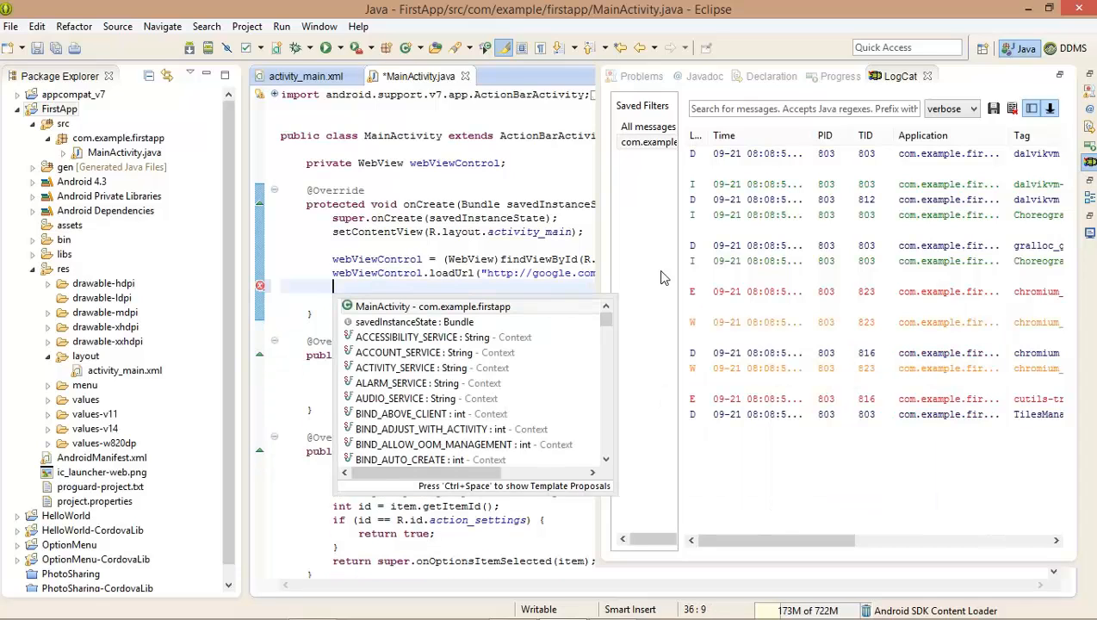
key("Escape")
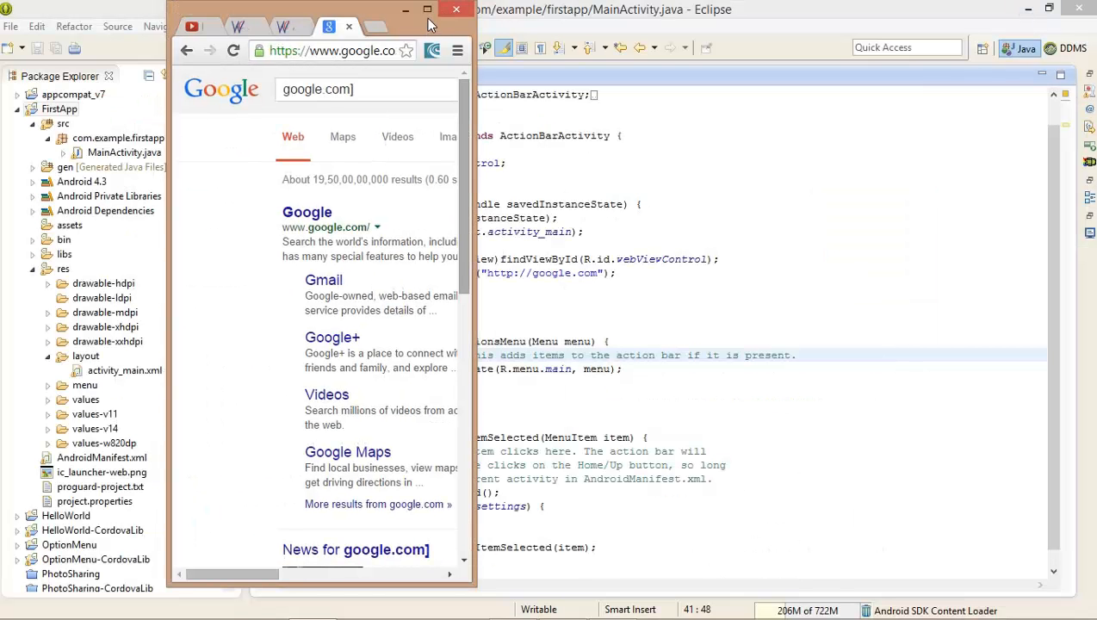
left_click(455, 11)
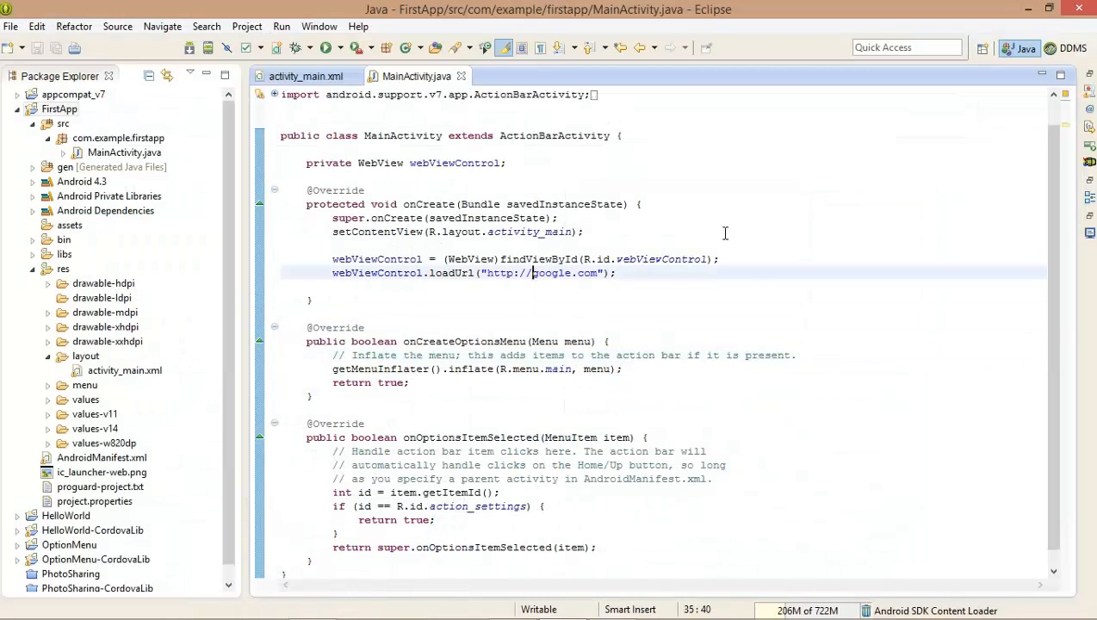
type("www.")
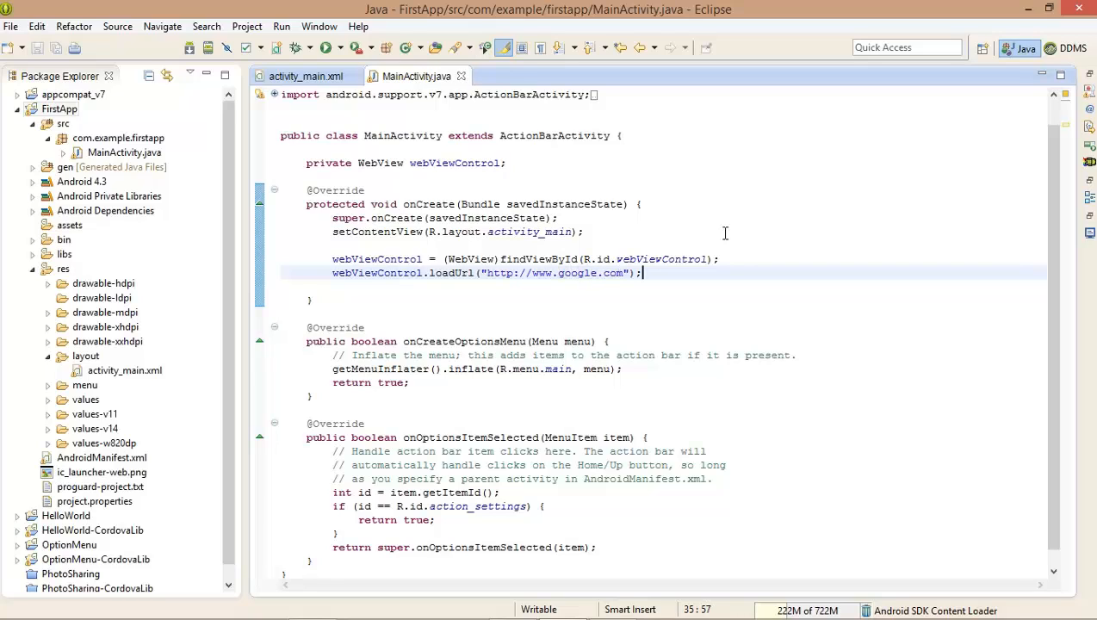
Select the FirstApp project and run it on the emulator
left_click(59, 108)
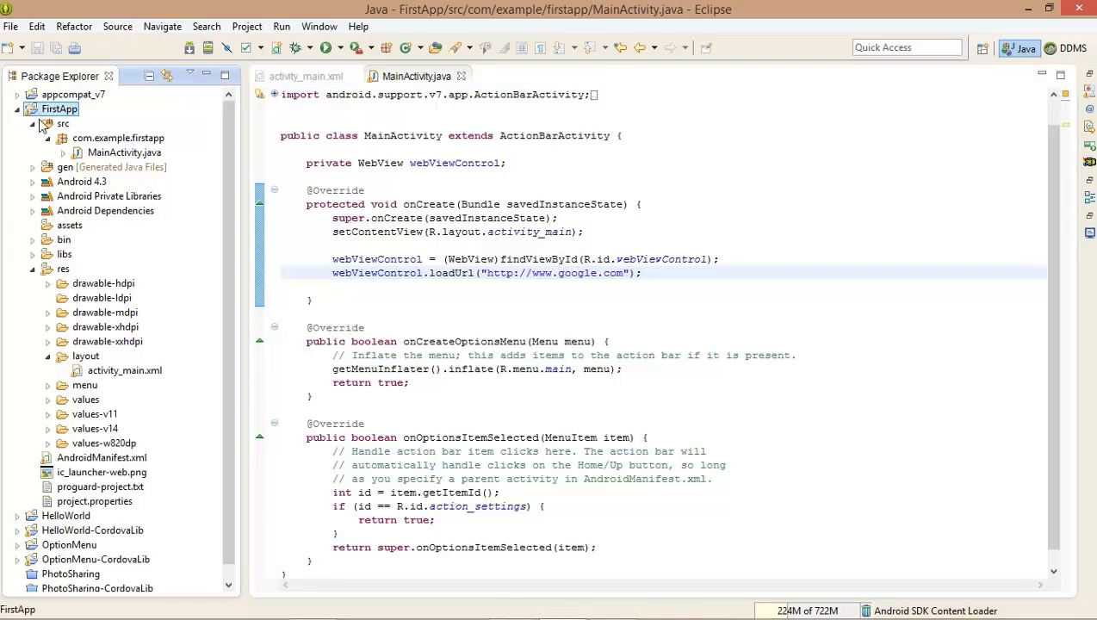
left_click(318, 48)
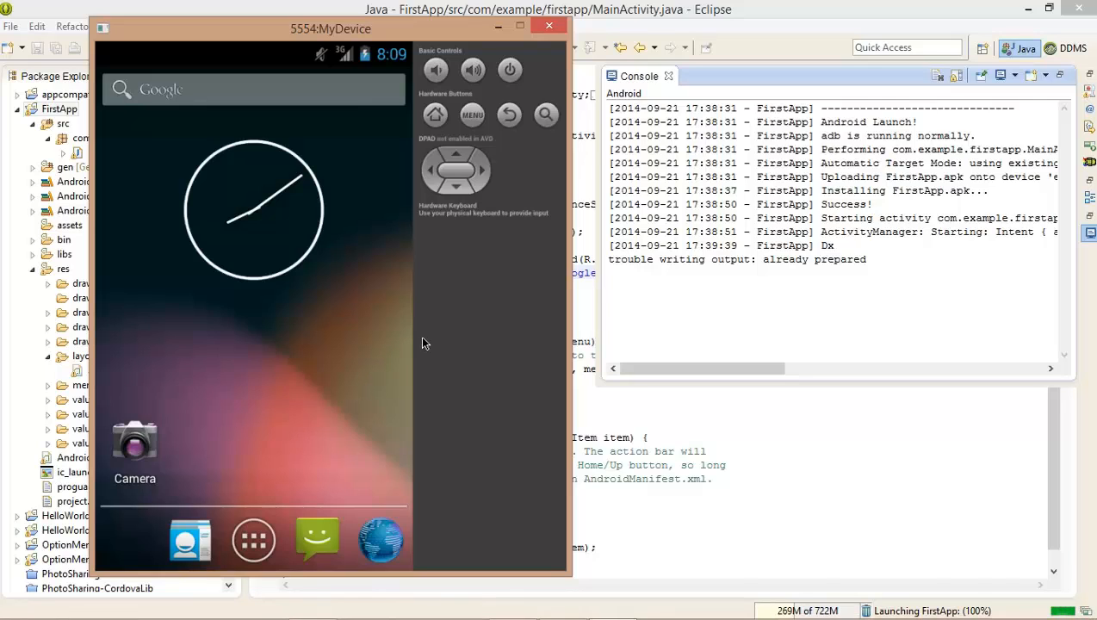
mouse_move(392, 348)
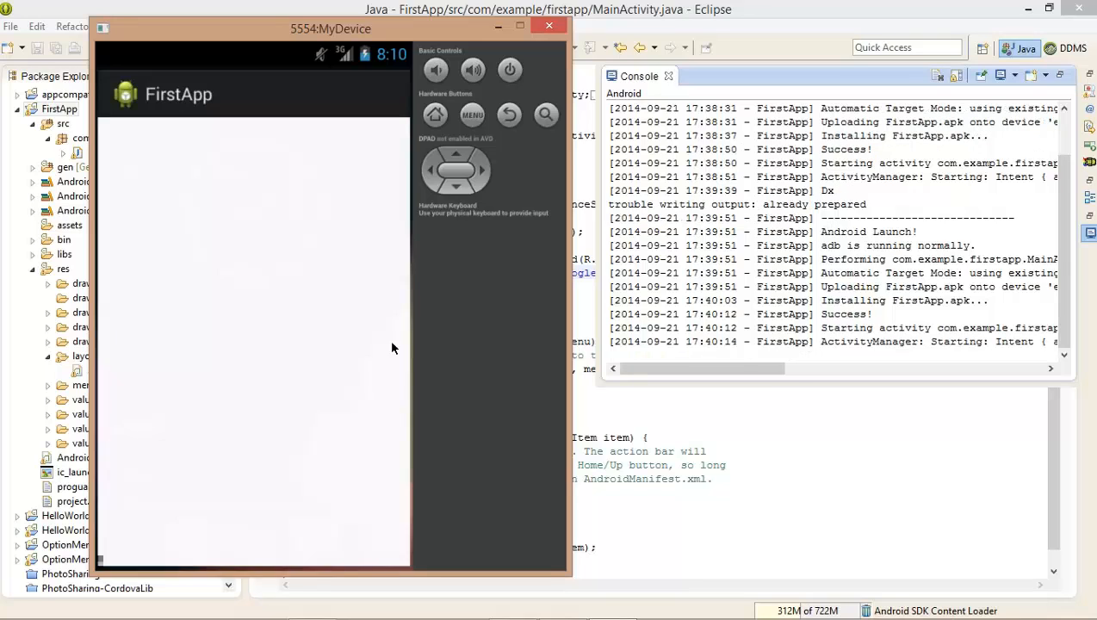
Close the emulator showing 'Webpage not available' and return to MainActivity.java
left_click(899, 76)
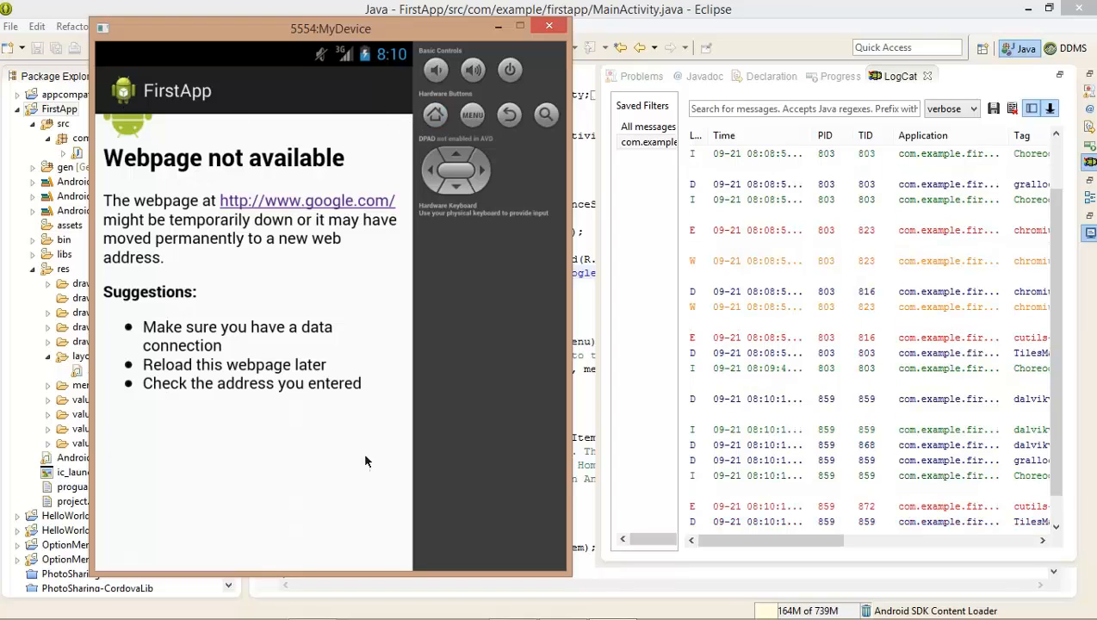
mouse_move(297, 202)
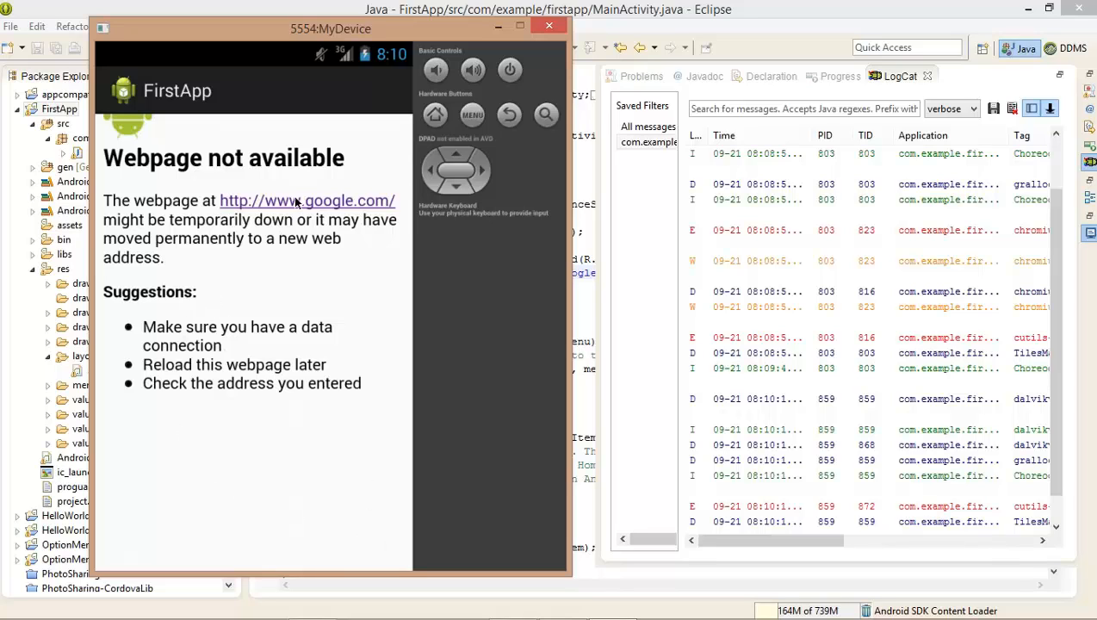
mouse_move(239, 199)
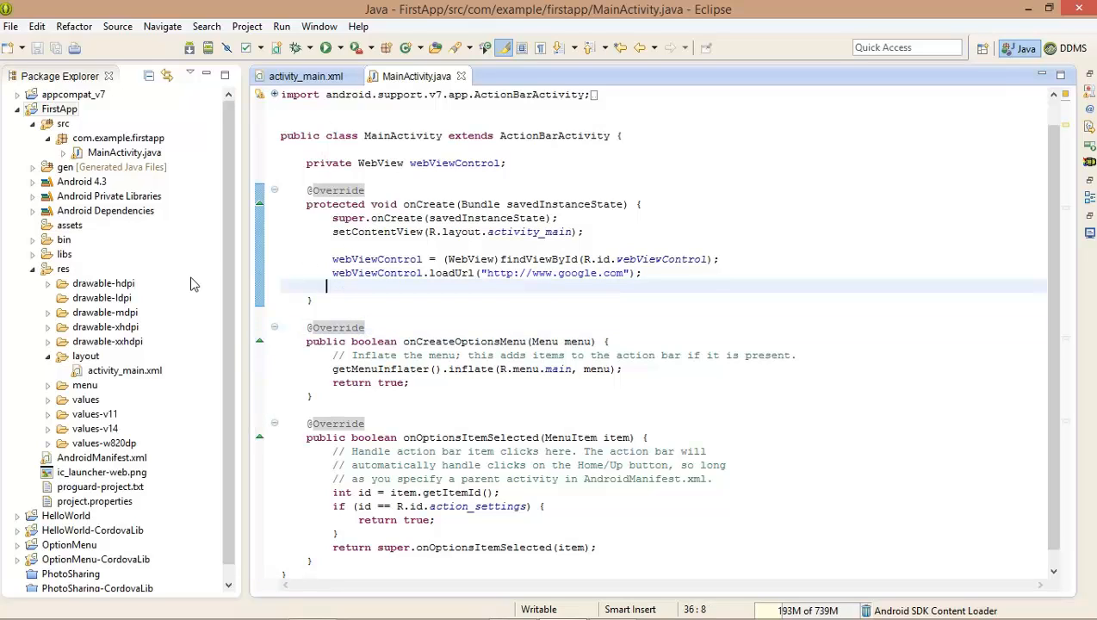
Open AndroidManifest.xml and delete the android.permission.INTERNET uses-permission line
left_click(100, 458)
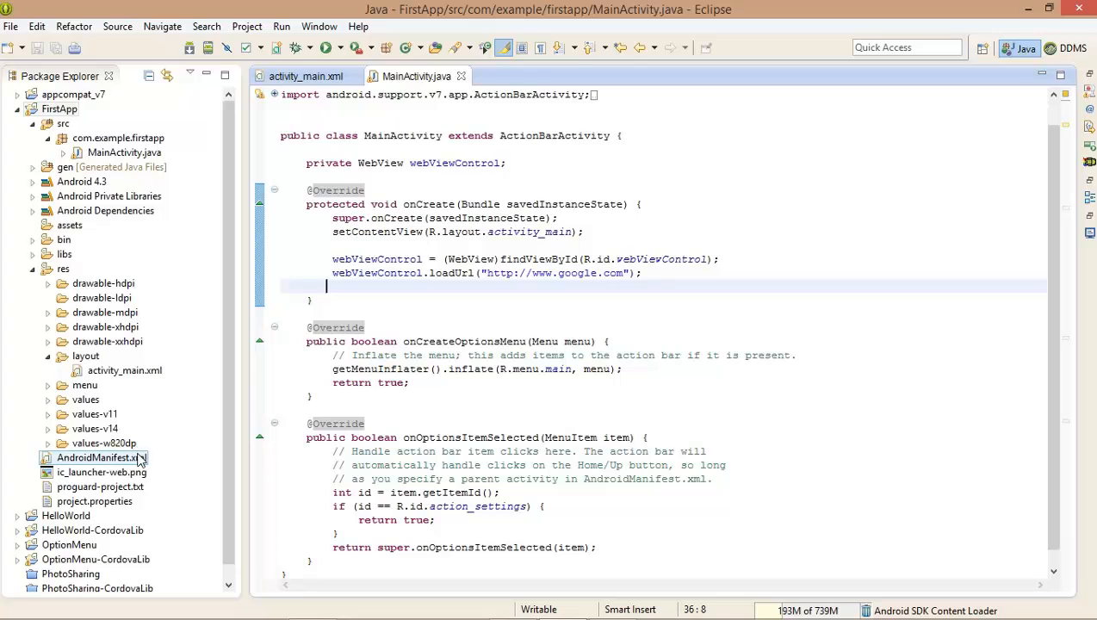
double_click(95, 458)
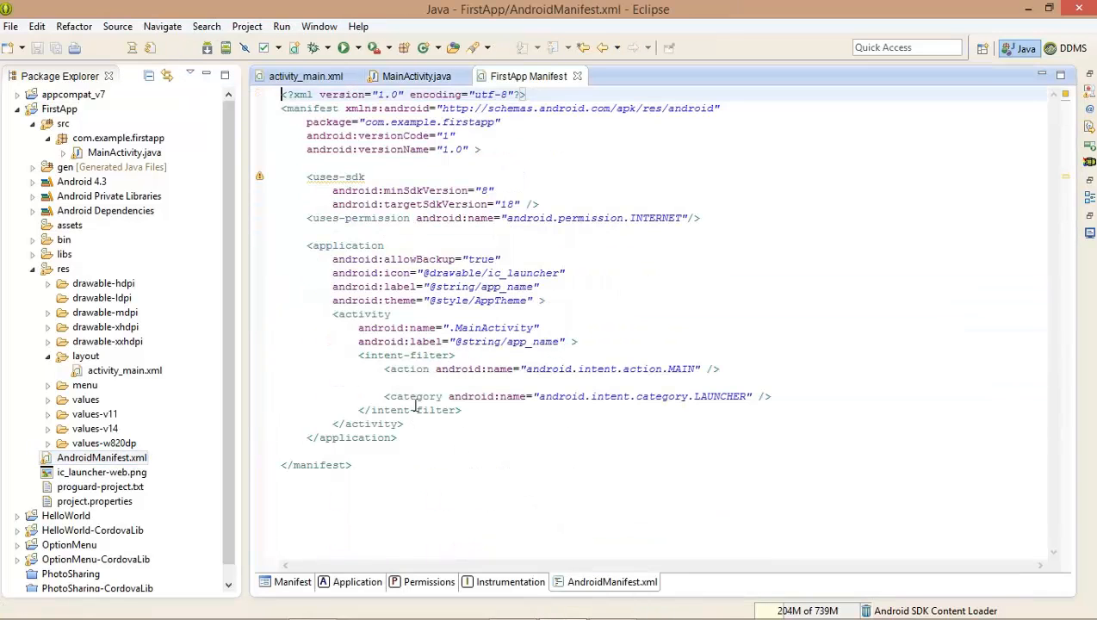
double_click(592, 217)
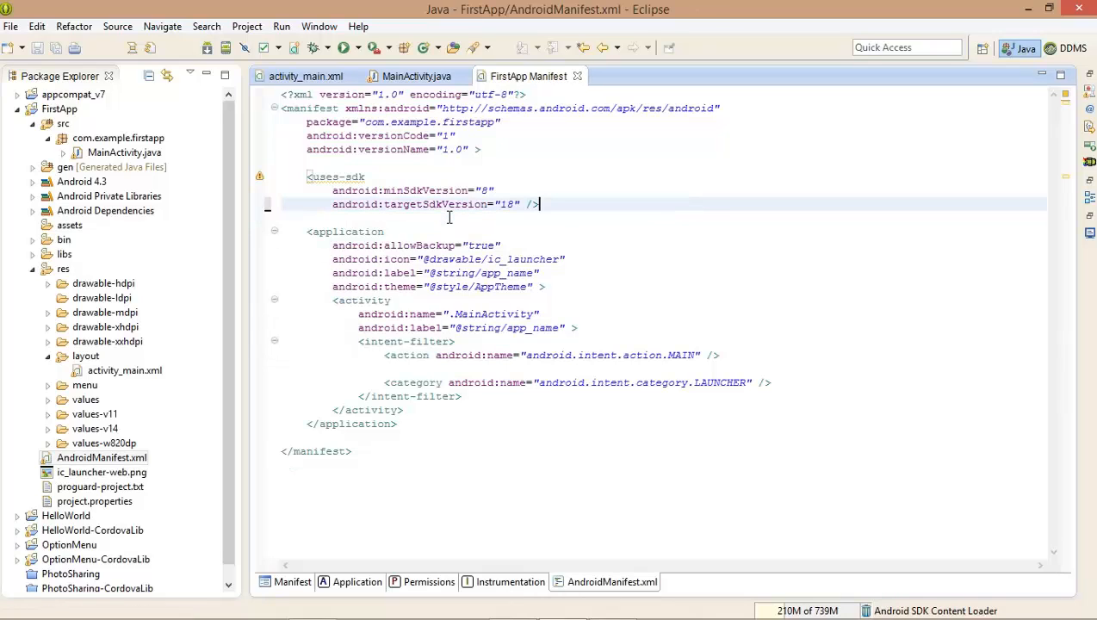
left_click(417, 76)
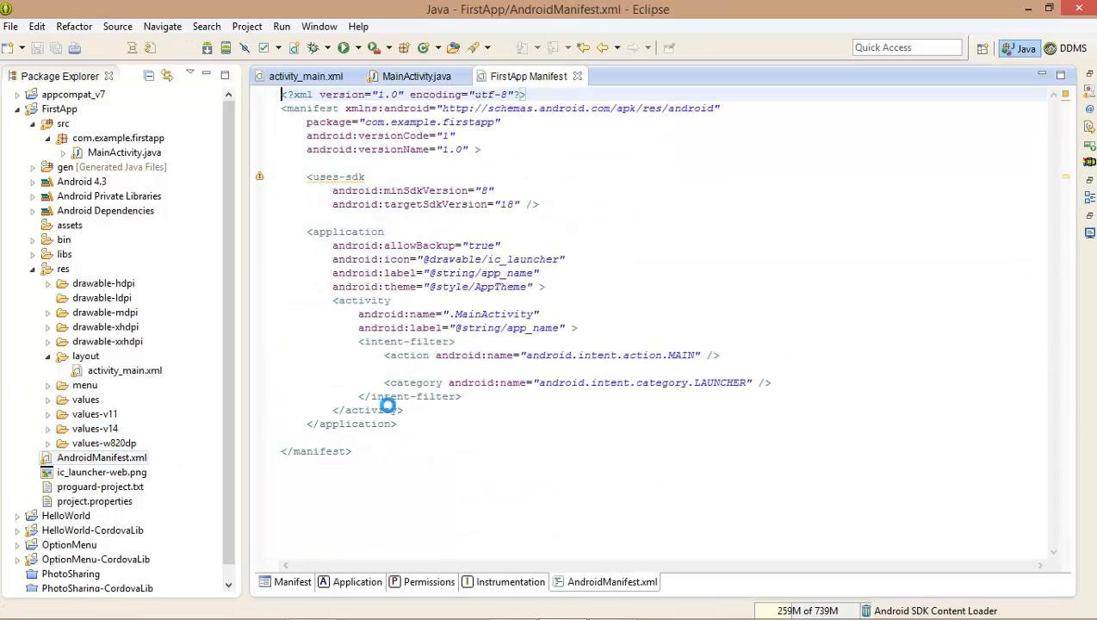
Add android.permission.INTERNET as a Uses Permission on the manifest's Permissions page, then return to MainActivity.java
left_click(429, 582)
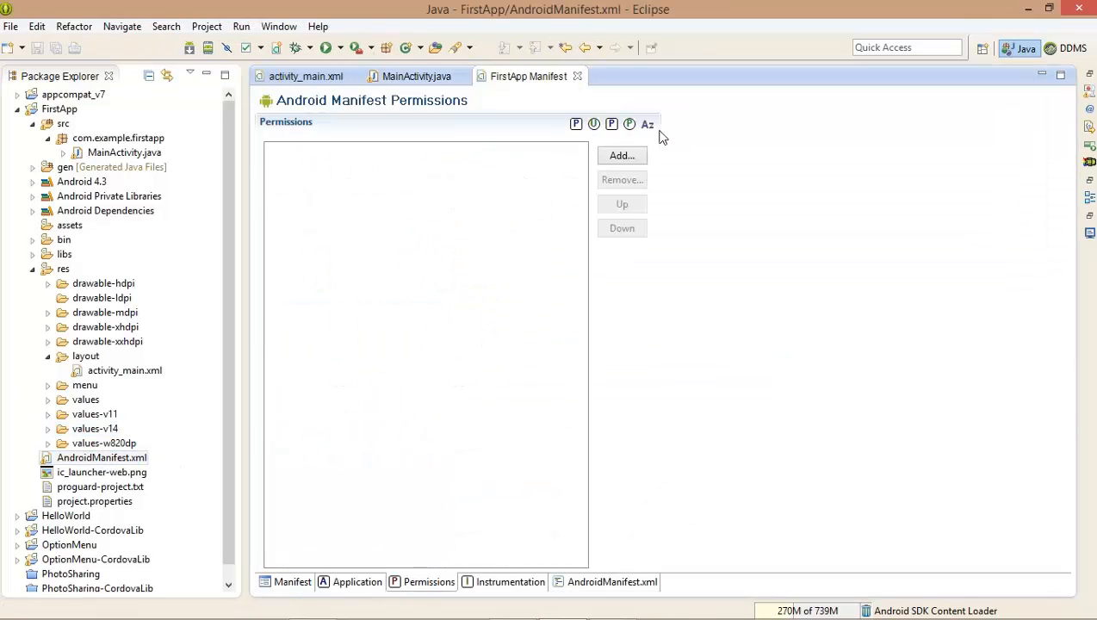
left_click(620, 155)
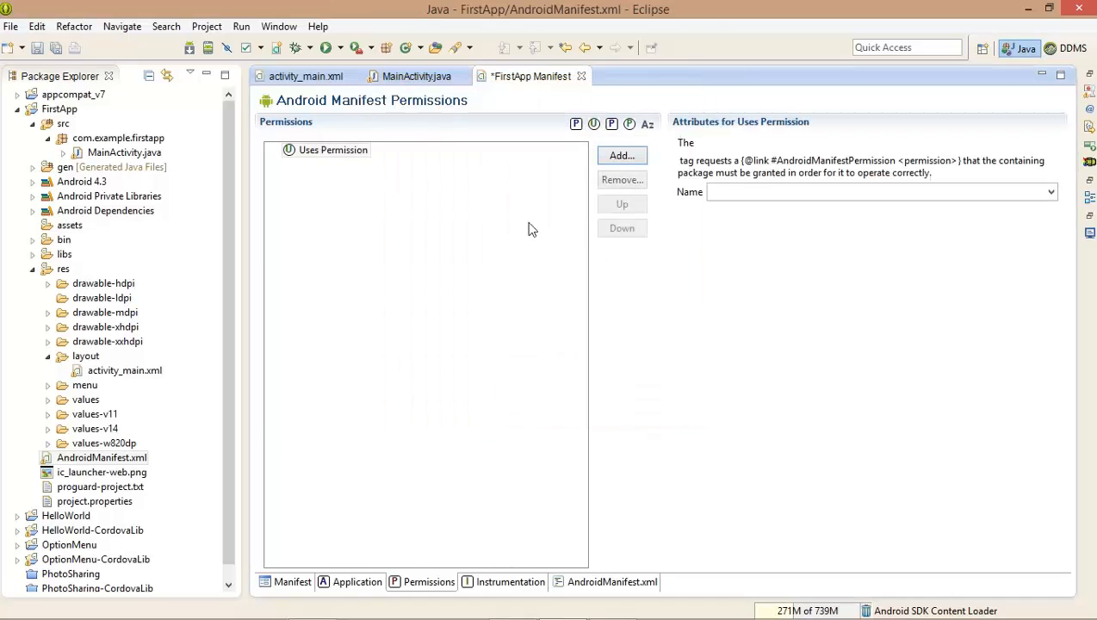
type("android.permission.INTER")
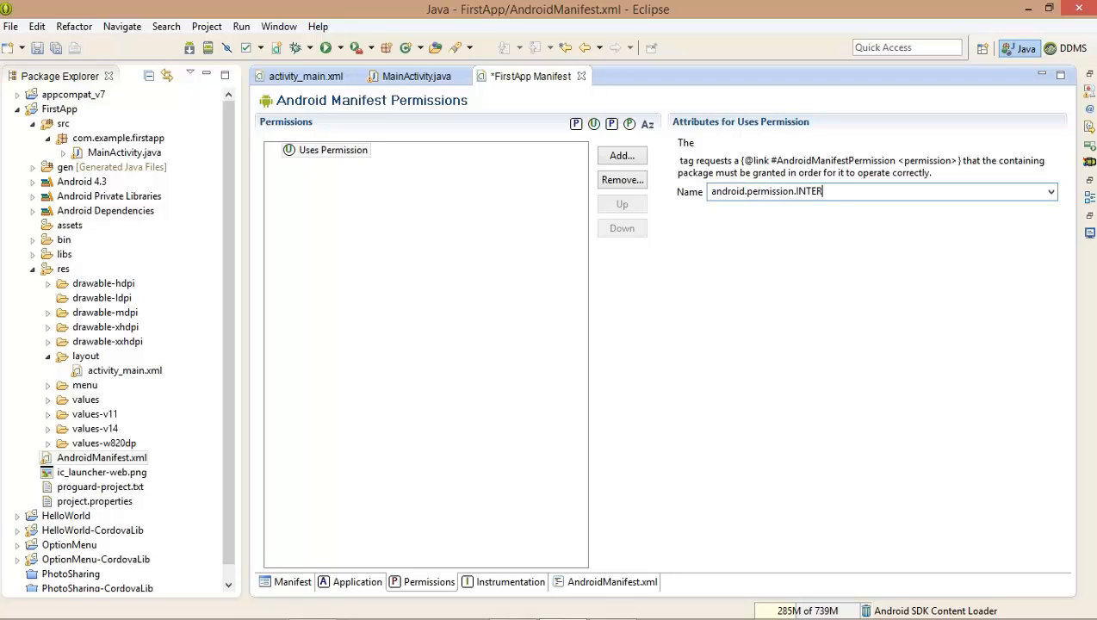
type("NET")
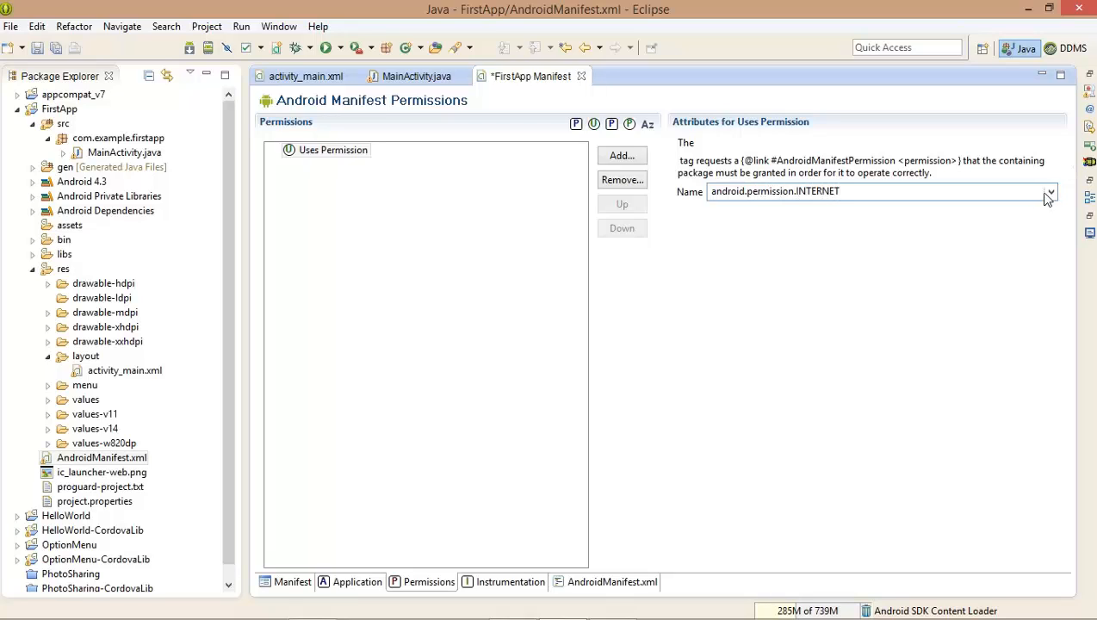
triple_click(776, 191)
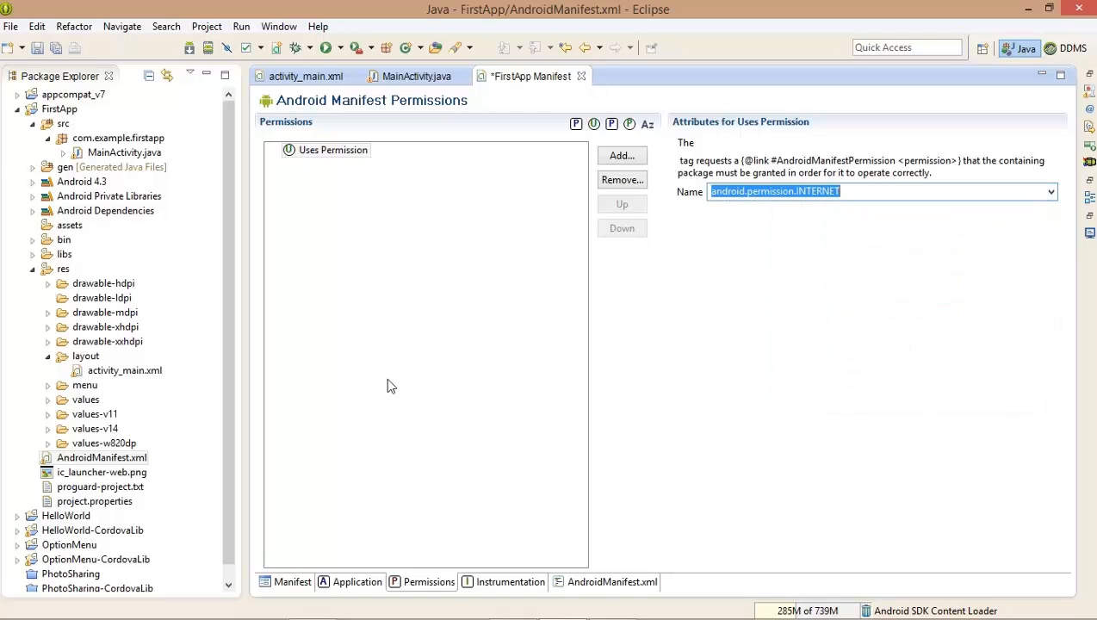
left_click(620, 155)
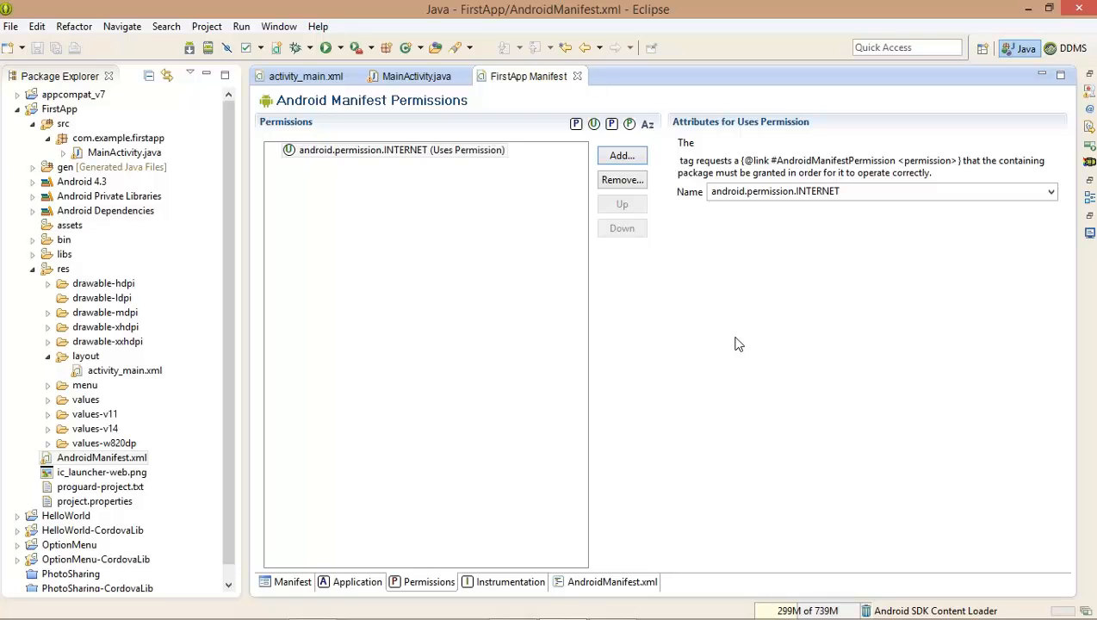
left_click(416, 76)
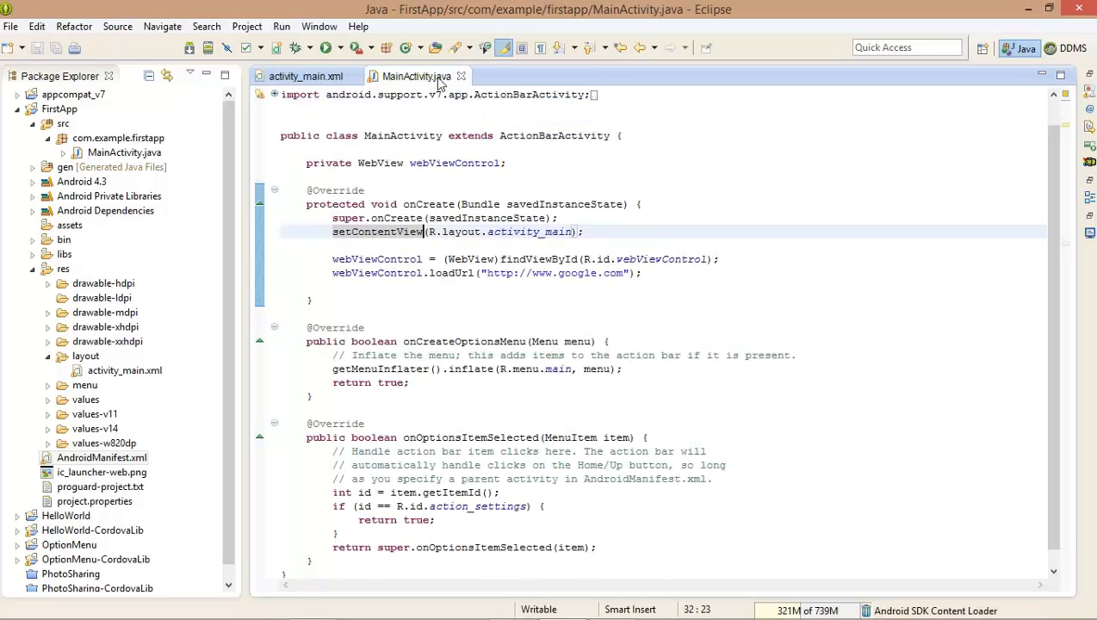
Leave the failing FirstApp for the home screen and drag it from the app drawer to Uninstall
left_click(306, 76)
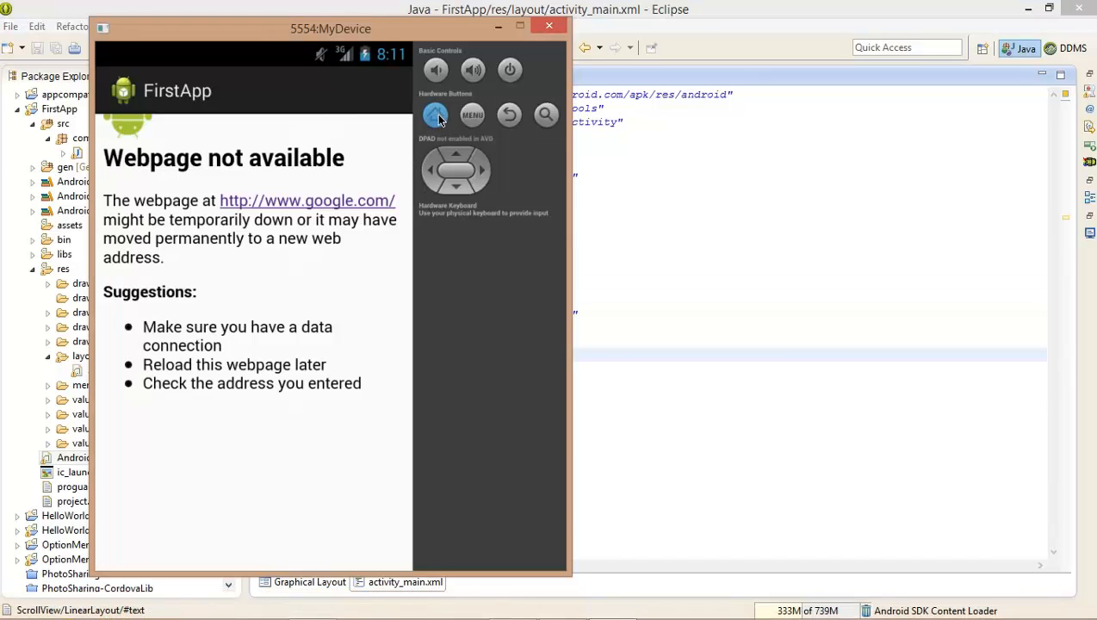
left_click(434, 113)
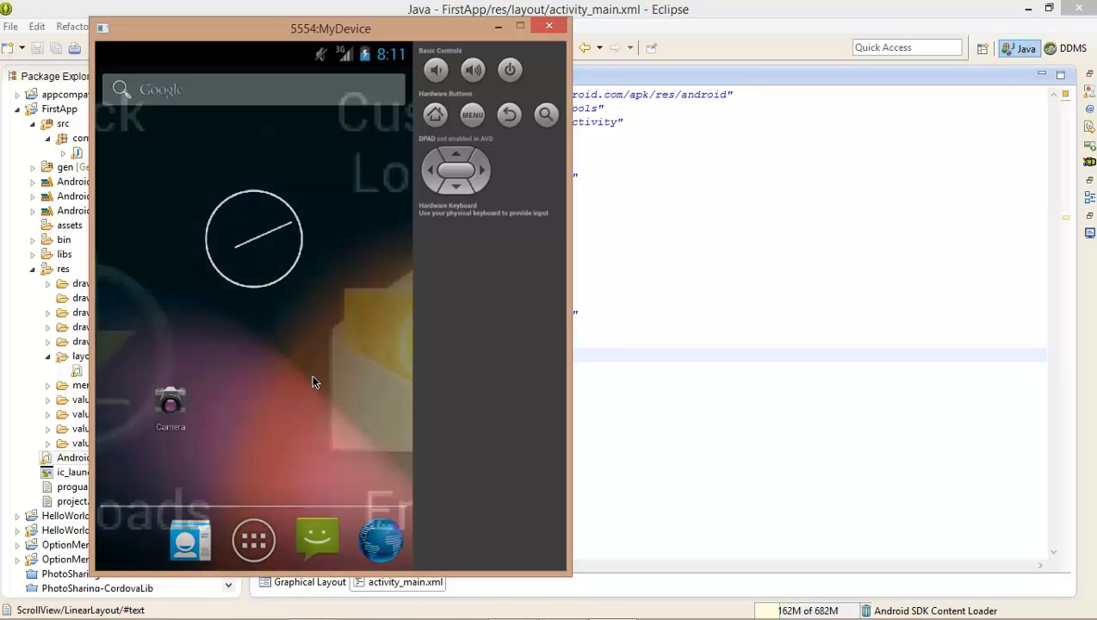
left_click(253, 541)
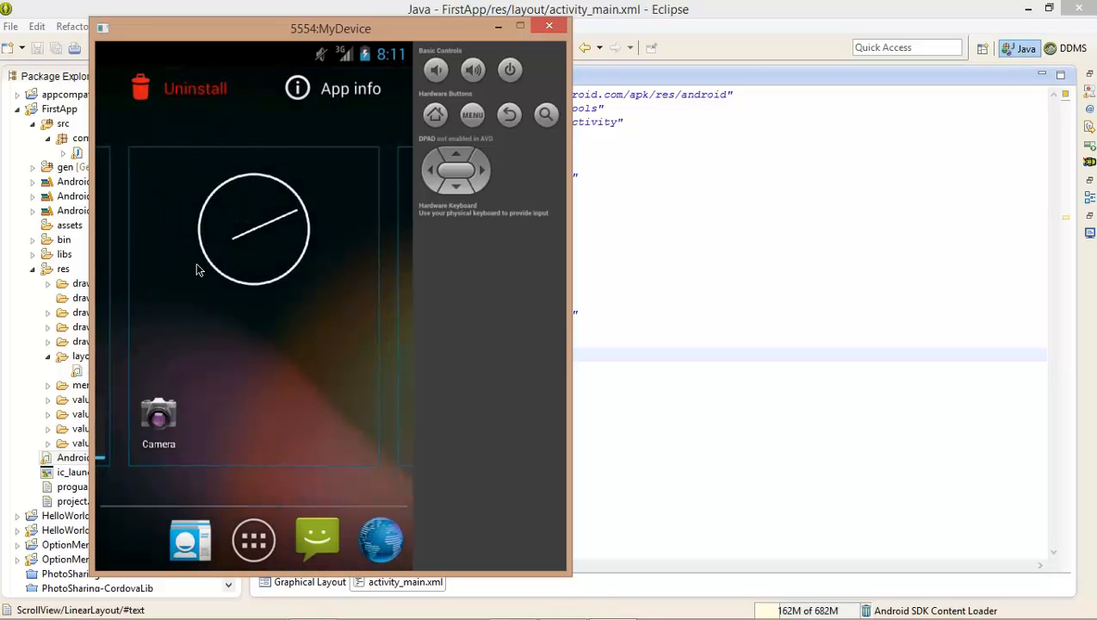
left_click(254, 541)
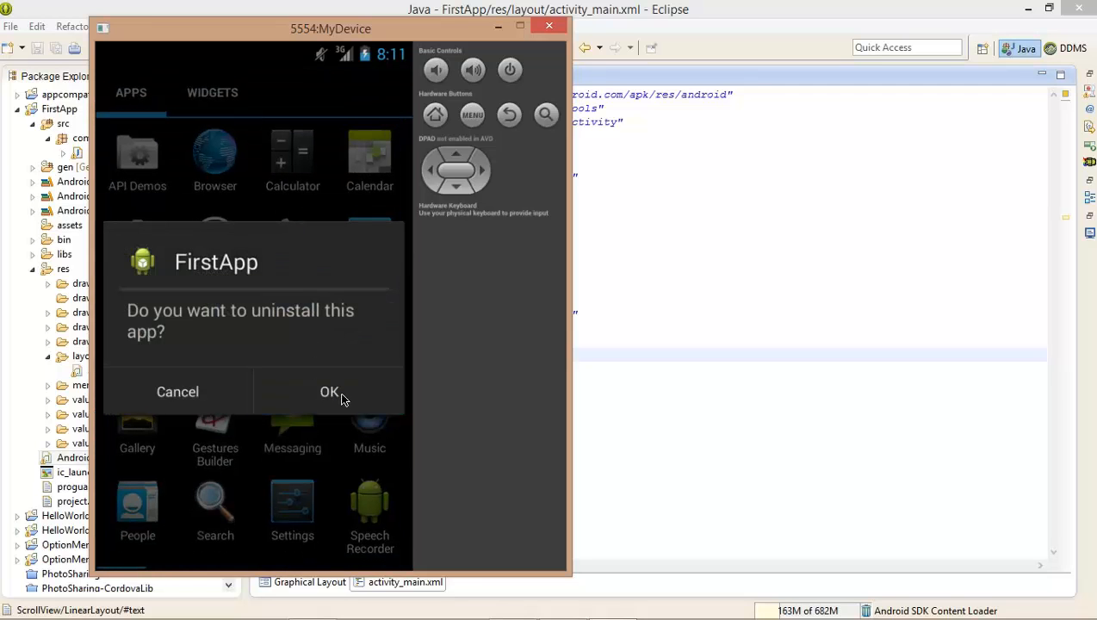
Confirm uninstalling FirstApp and return to the emulator home screen
left_click(329, 393)
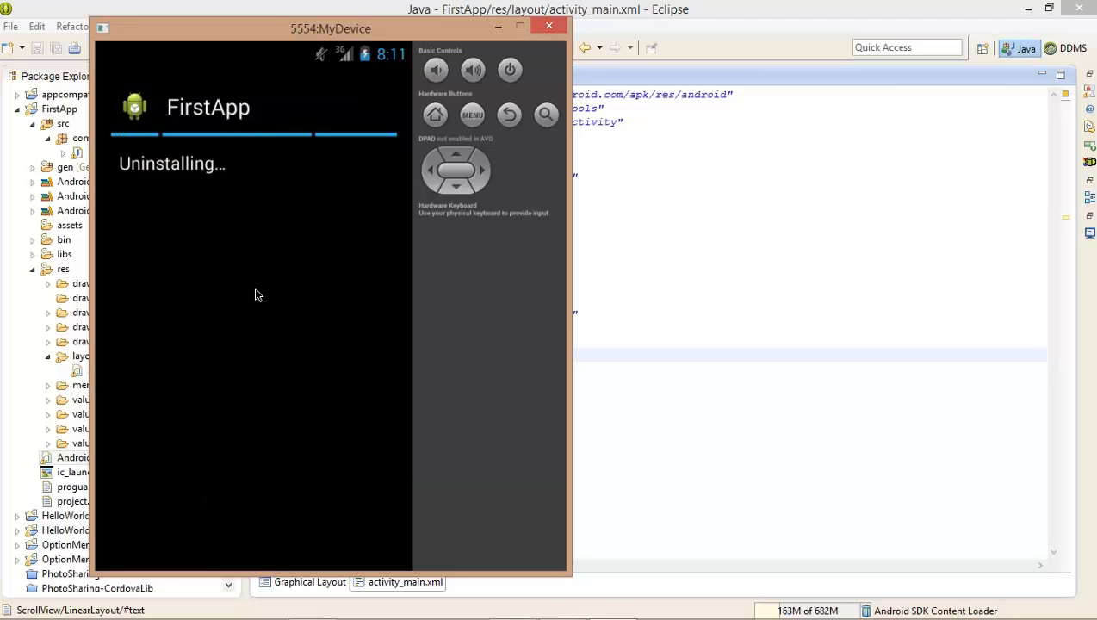
left_click(434, 113)
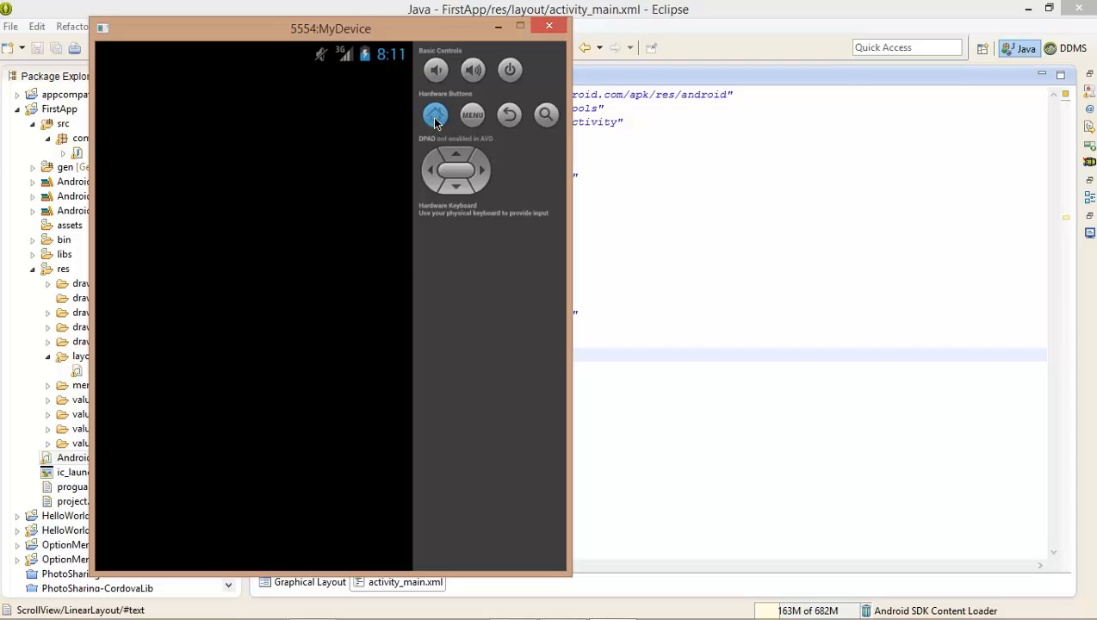
left_click(434, 114)
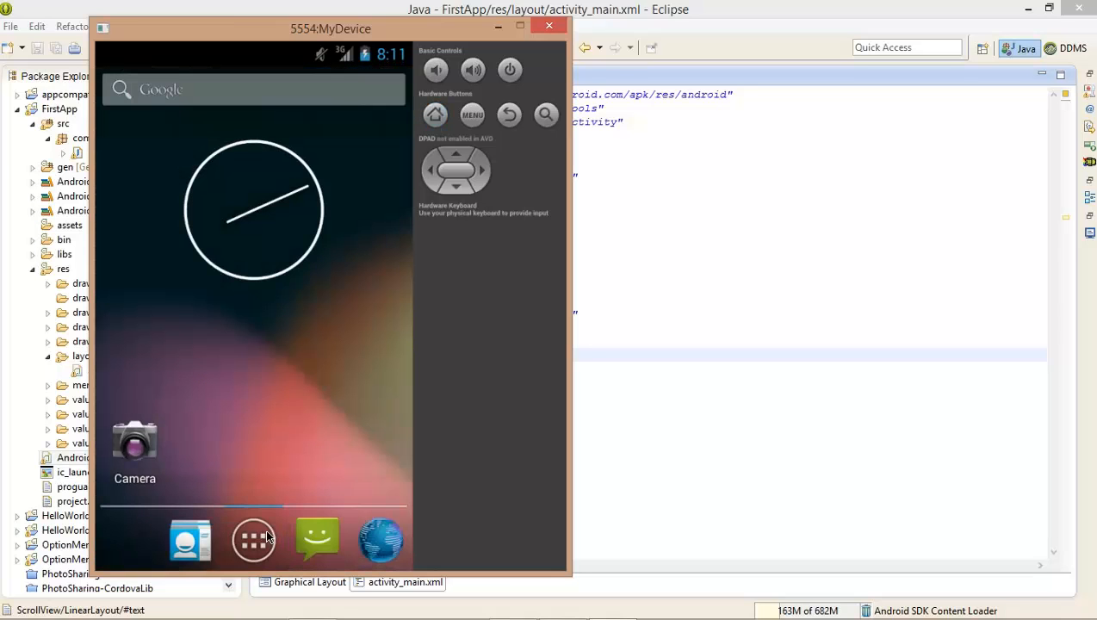
Load Google in the emulator's own browser to check it also reports Webpage not available
left_click(253, 541)
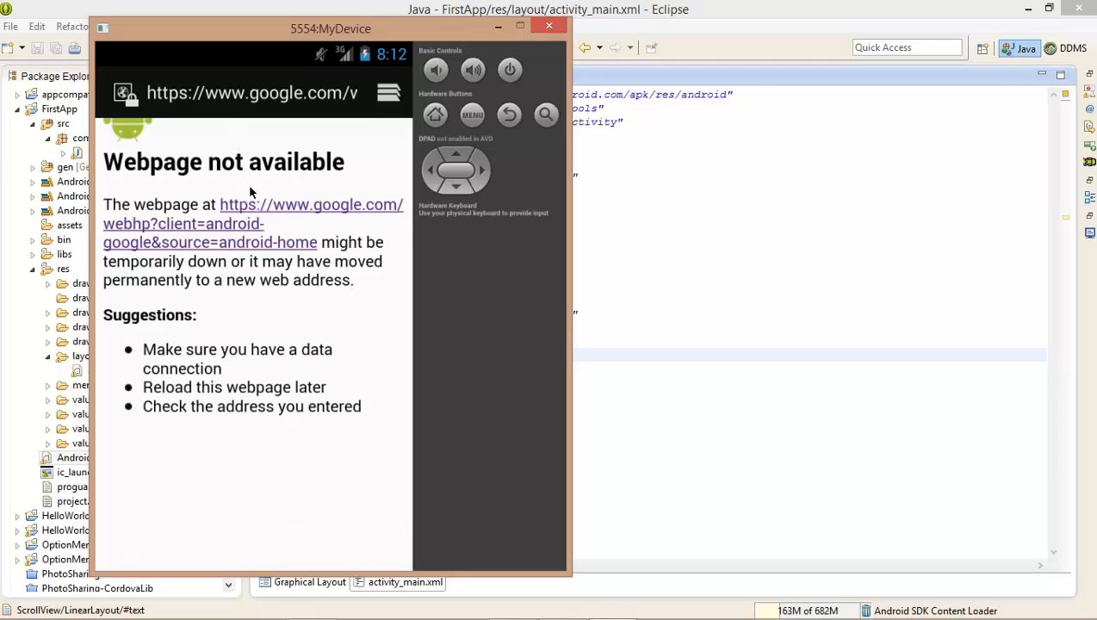
mouse_move(551, 57)
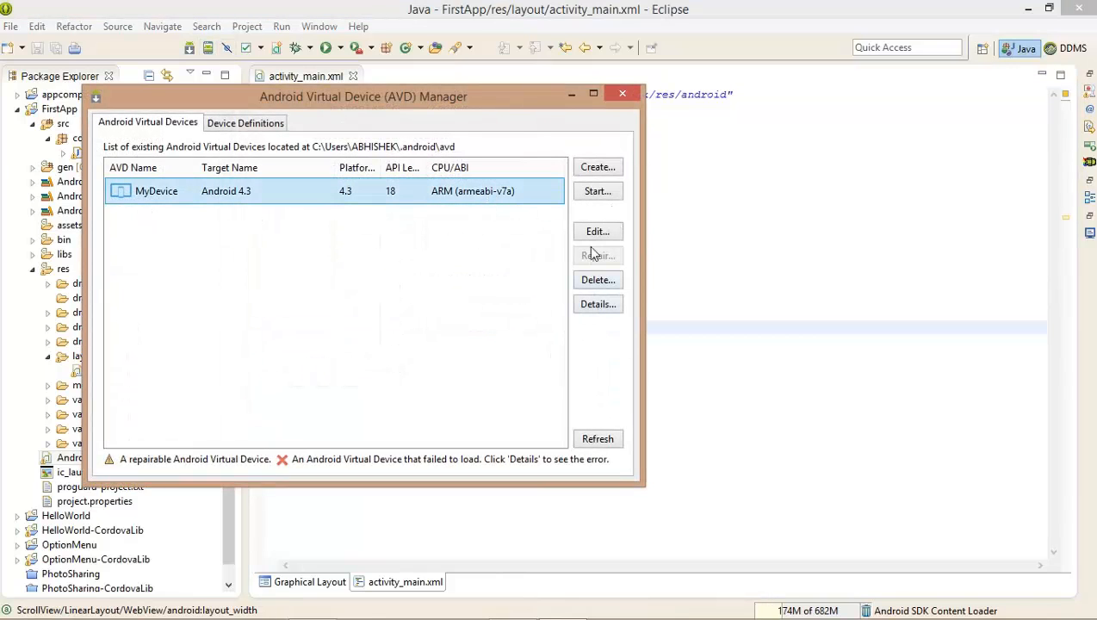
Launch a fresh MyDevice emulator from Launch Options and close the AVD Manager
left_click(596, 189)
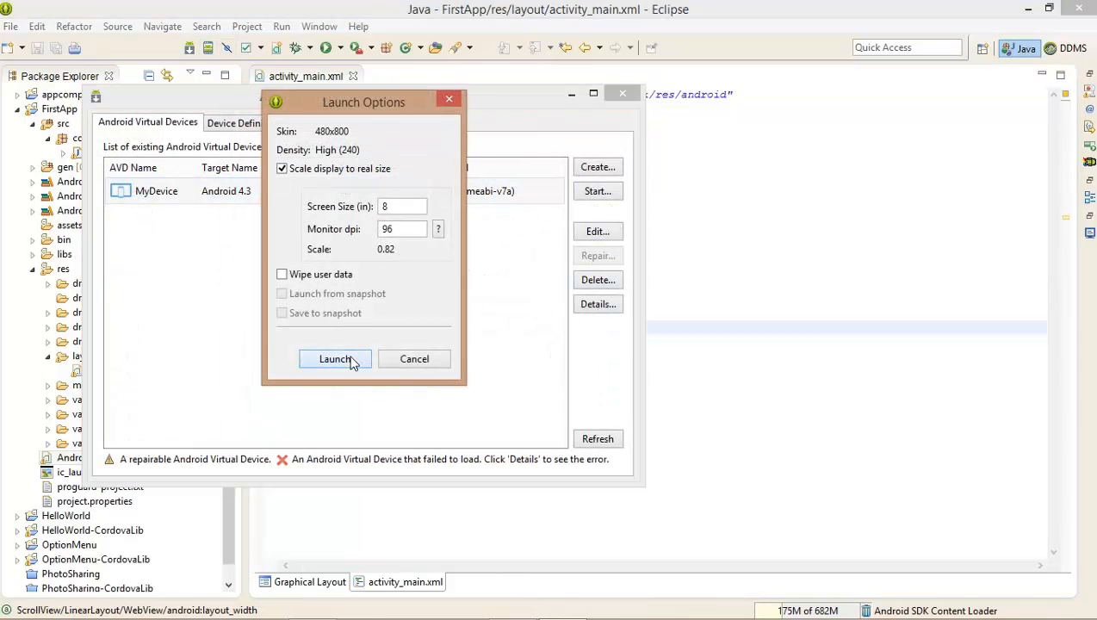
left_click(334, 360)
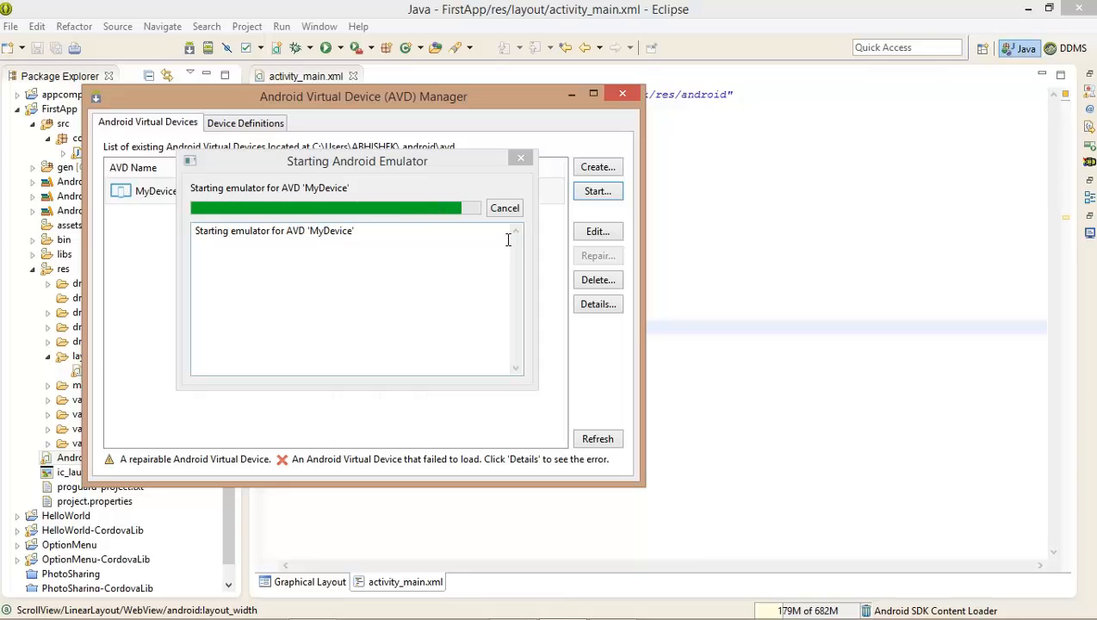
left_click(503, 206)
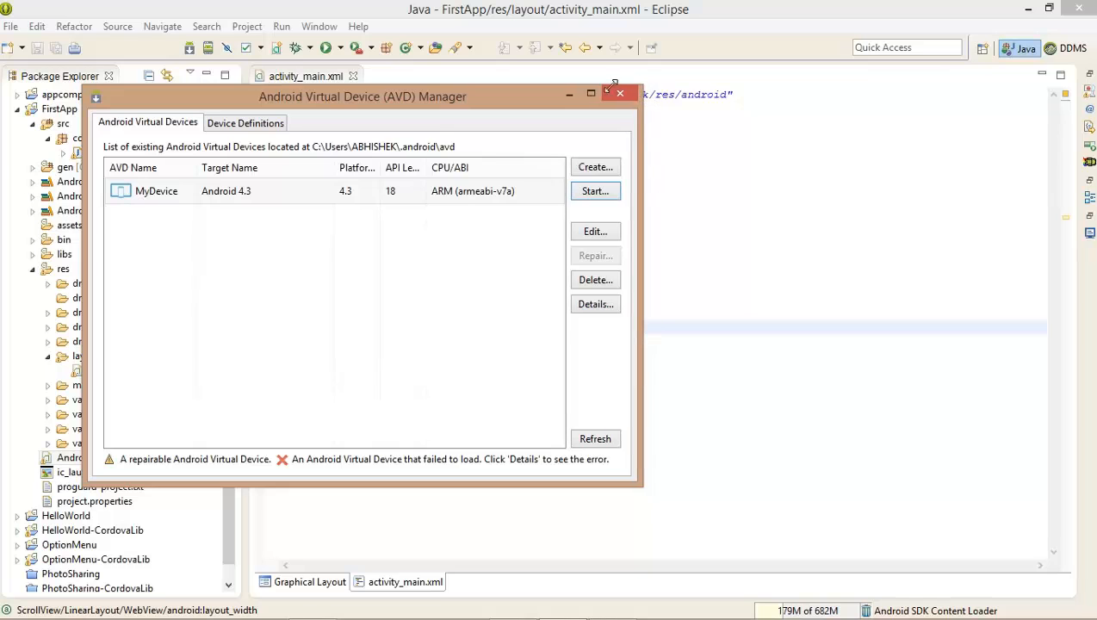
left_click(618, 93)
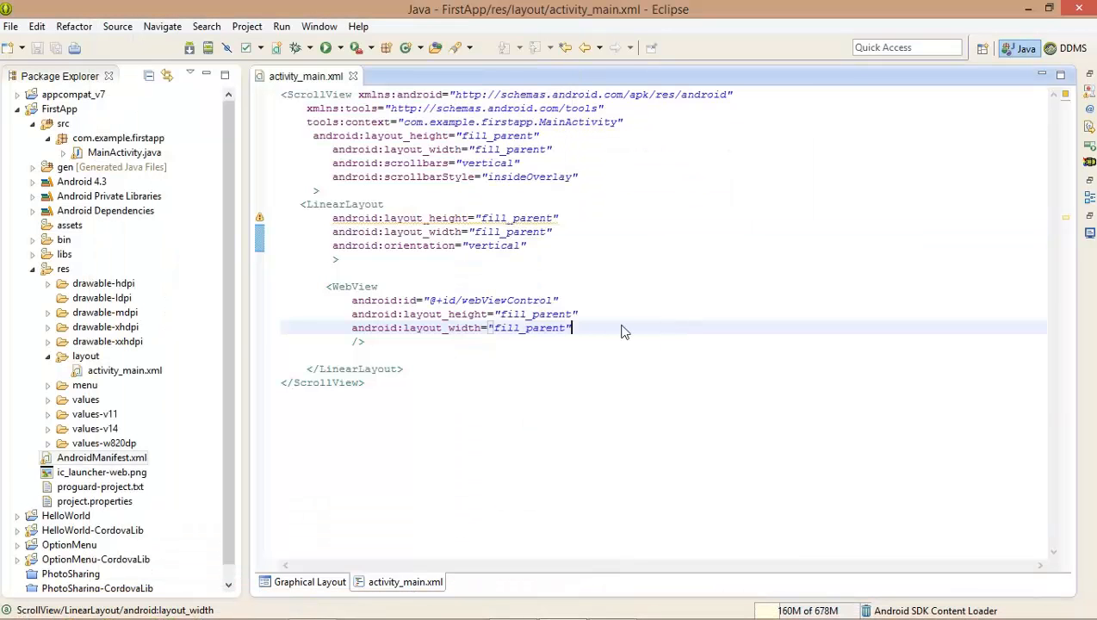
Run the FirstApp project as an Android Application on the new emulator and return to activity_main.xml
left_click(59, 109)
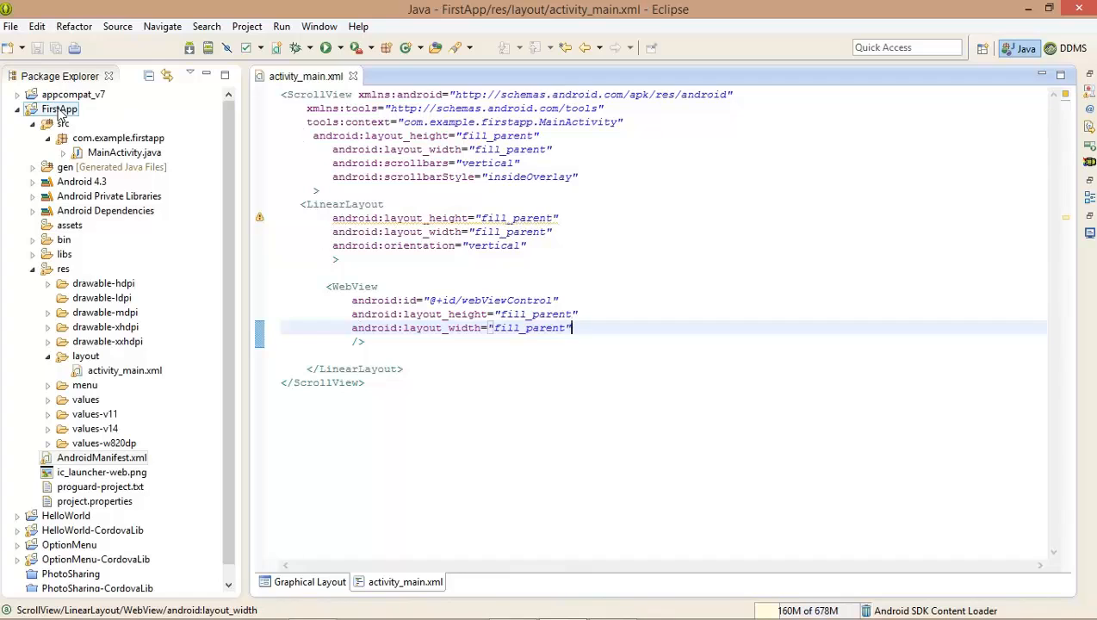
right_click(59, 108)
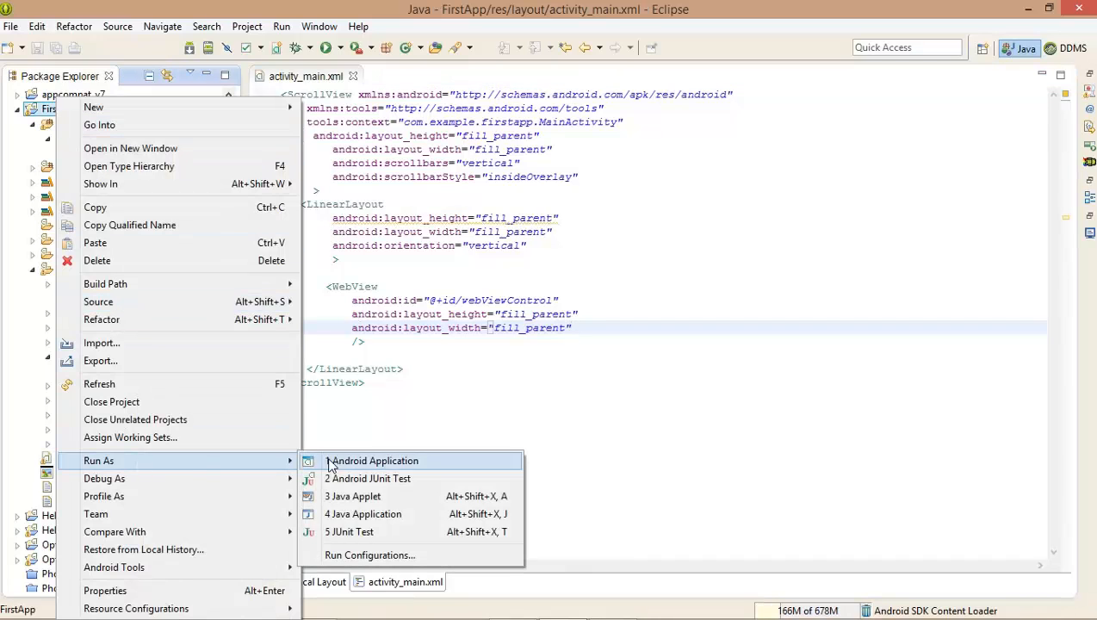
left_click(374, 461)
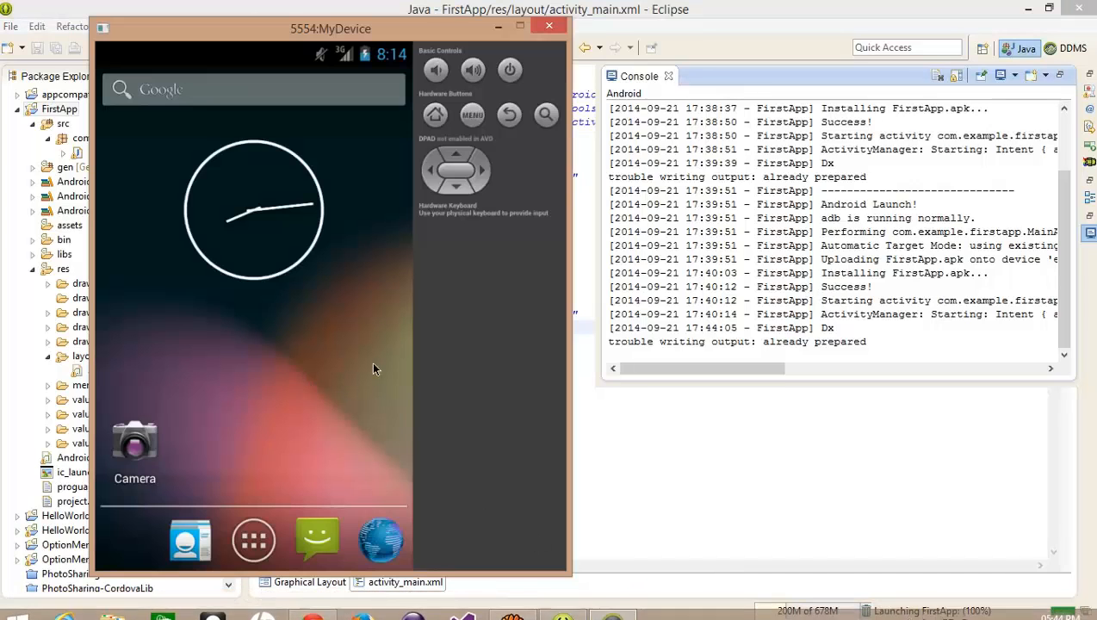
mouse_move(352, 360)
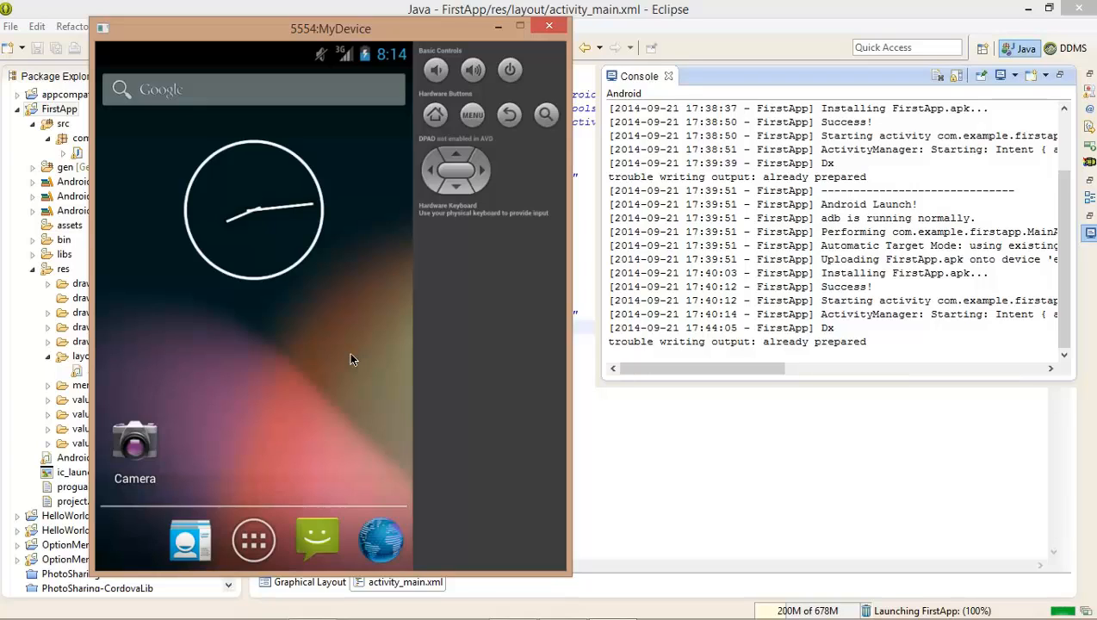
mouse_move(647, 426)
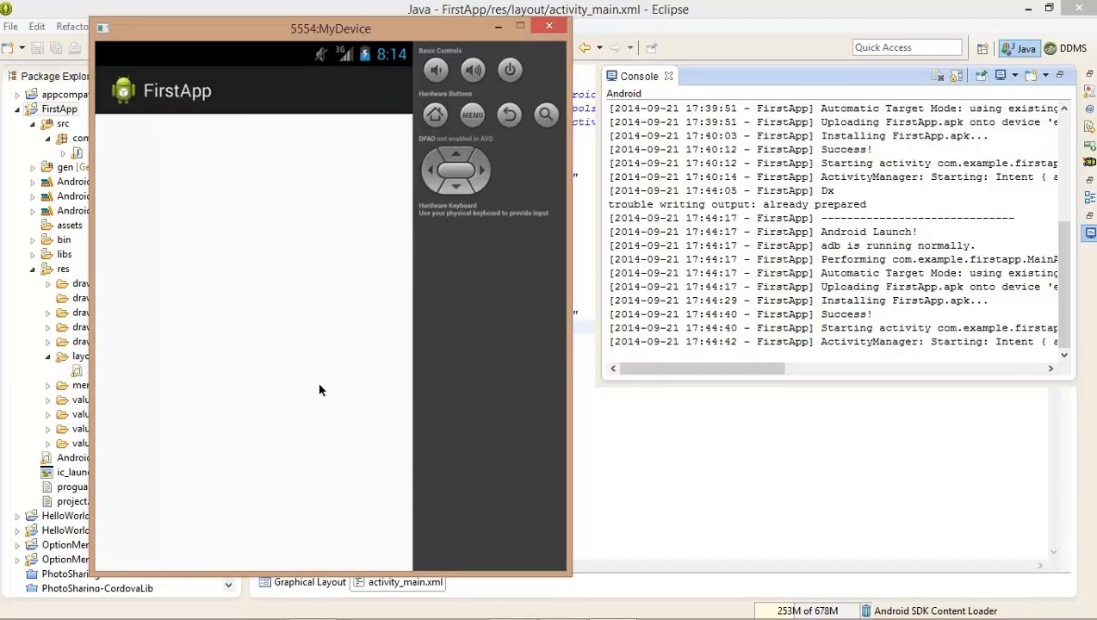
left_click(899, 75)
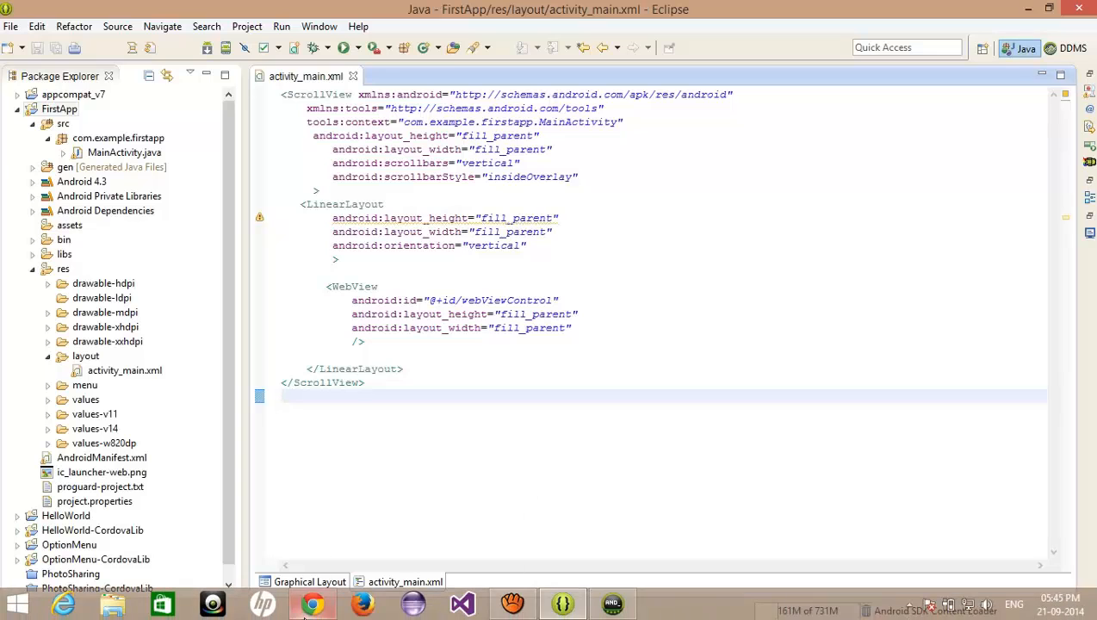
Bring up the Ravi Bedre YouTube channel in Chrome and scroll to its Android Tutorial and C# playlists
left_click(312, 603)
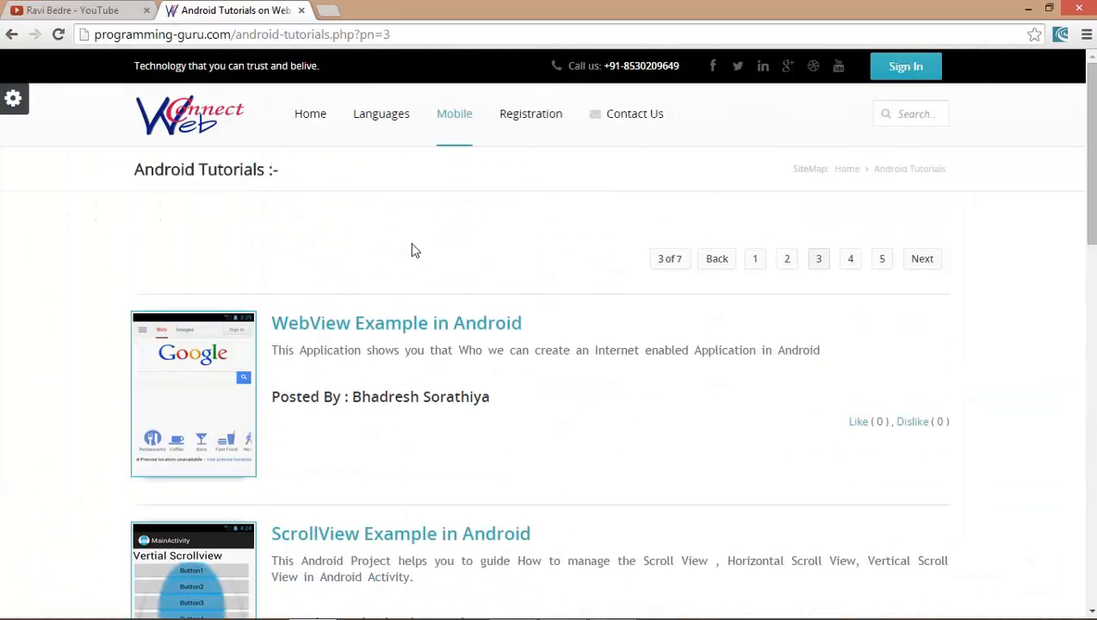
mouse_move(417, 239)
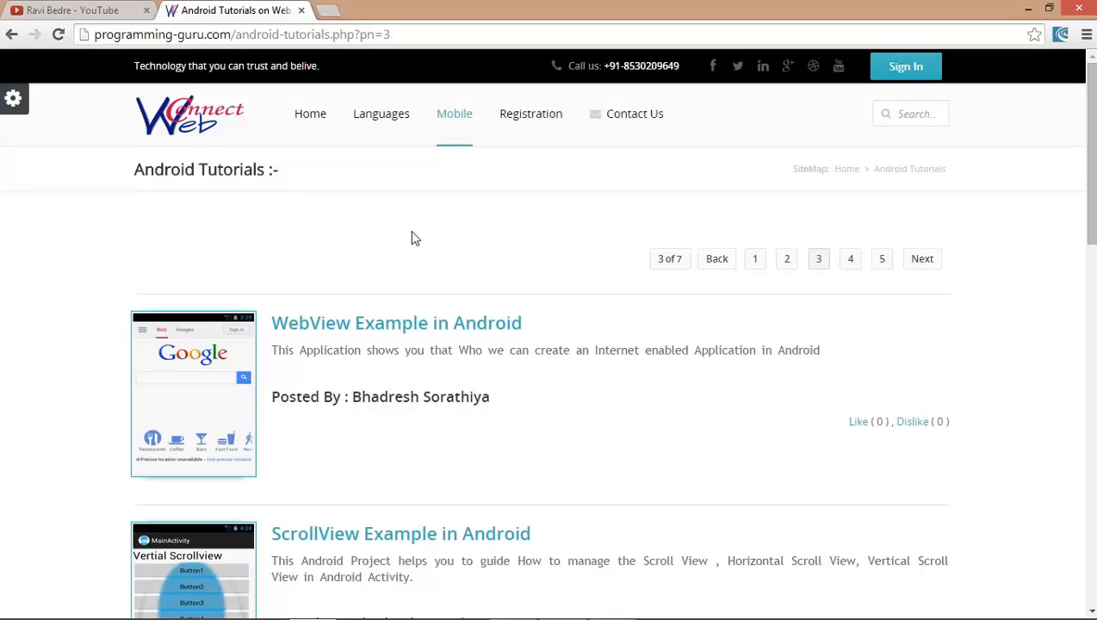
mouse_move(413, 238)
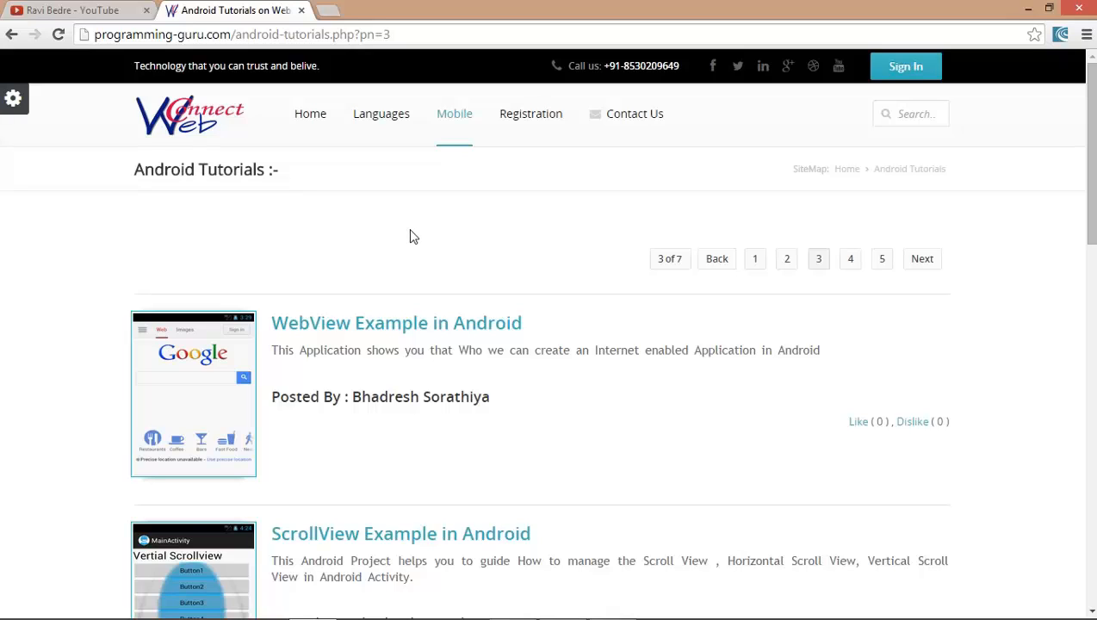
left_click(74, 10)
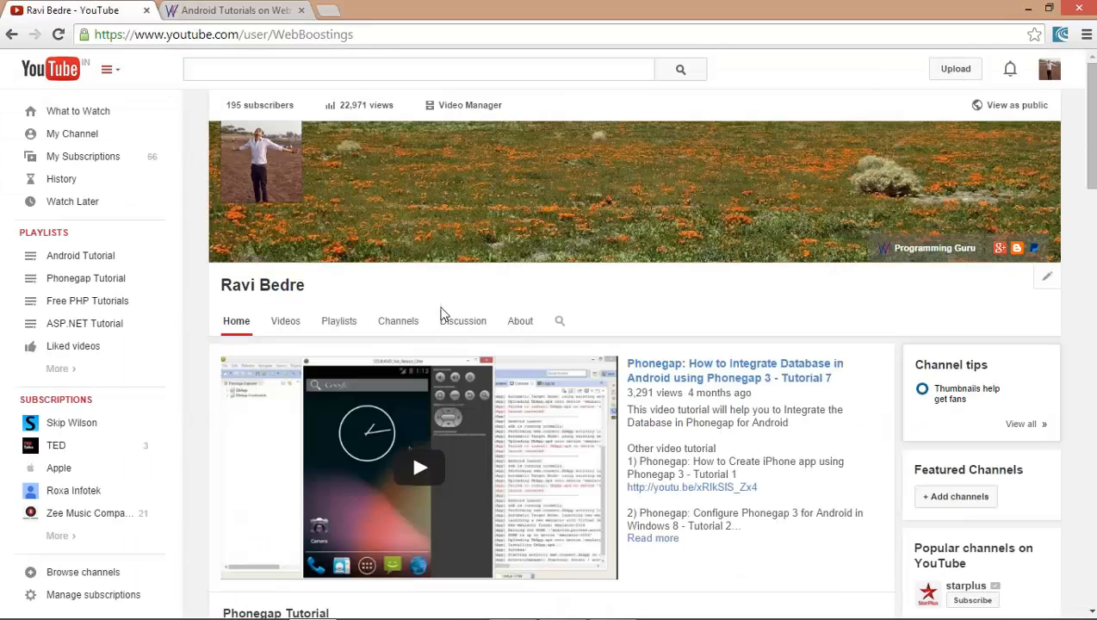
mouse_move(508, 515)
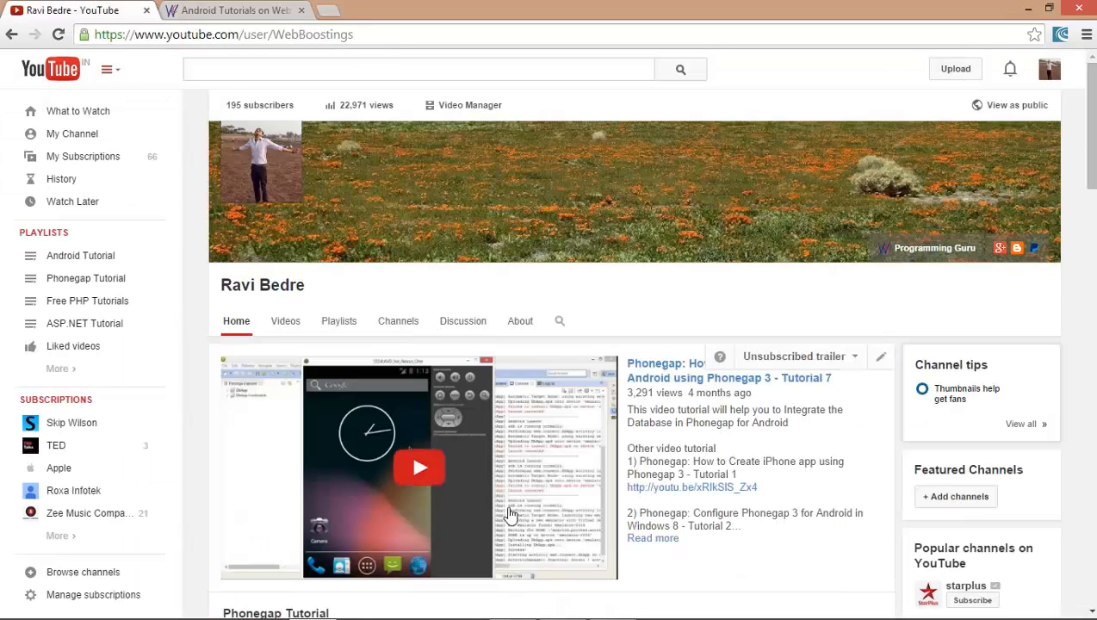
scroll("down", 3)
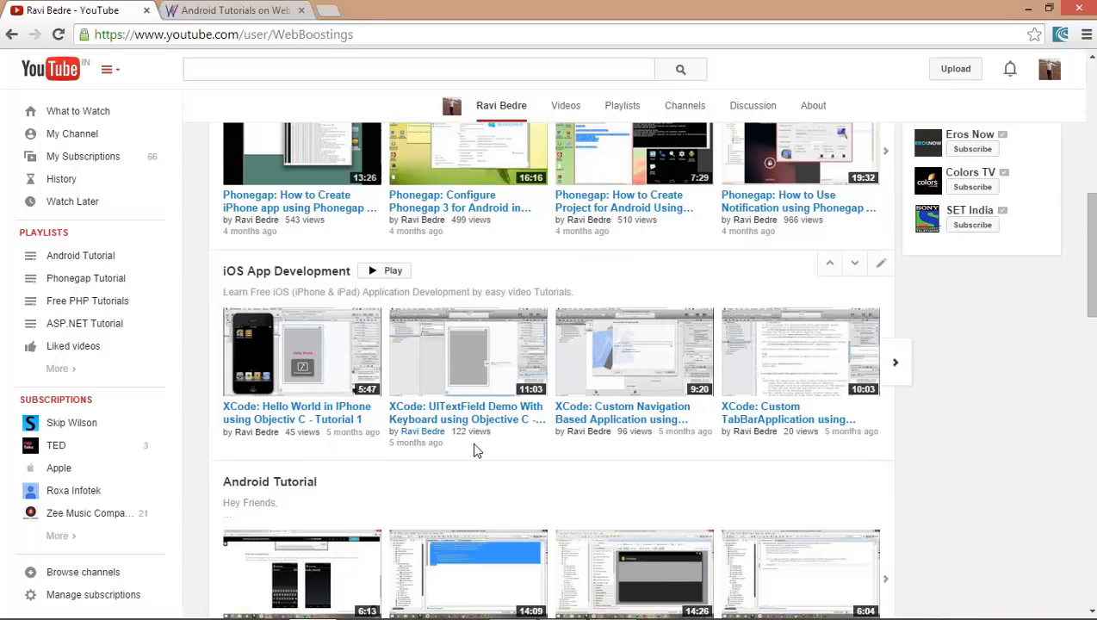
scroll("down", 3)
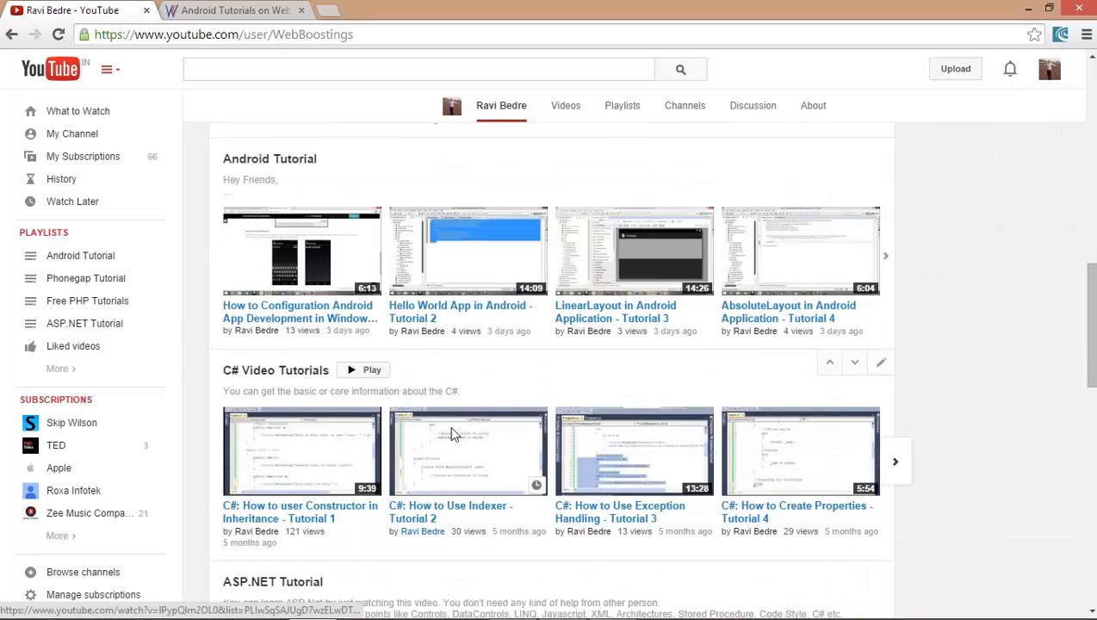